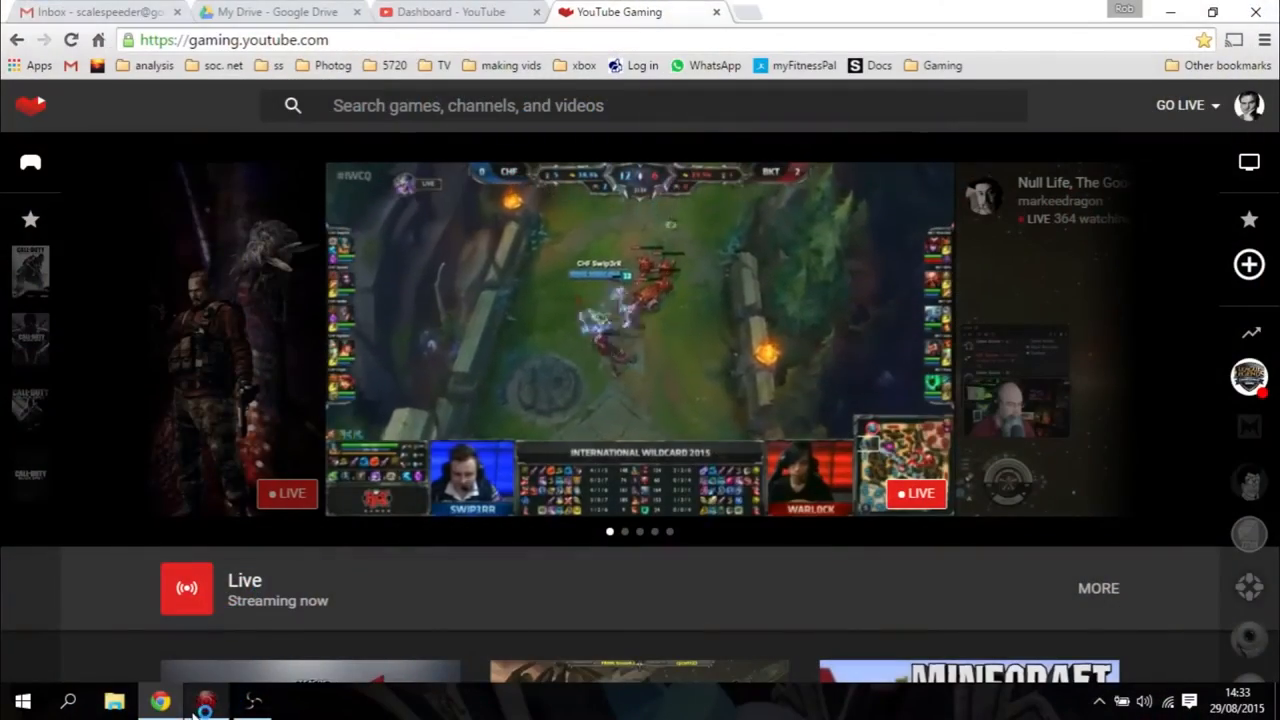
Launch AVerMedia RECentral from the taskbar.
{"action": "left_click", "coordinate": [204, 700]}
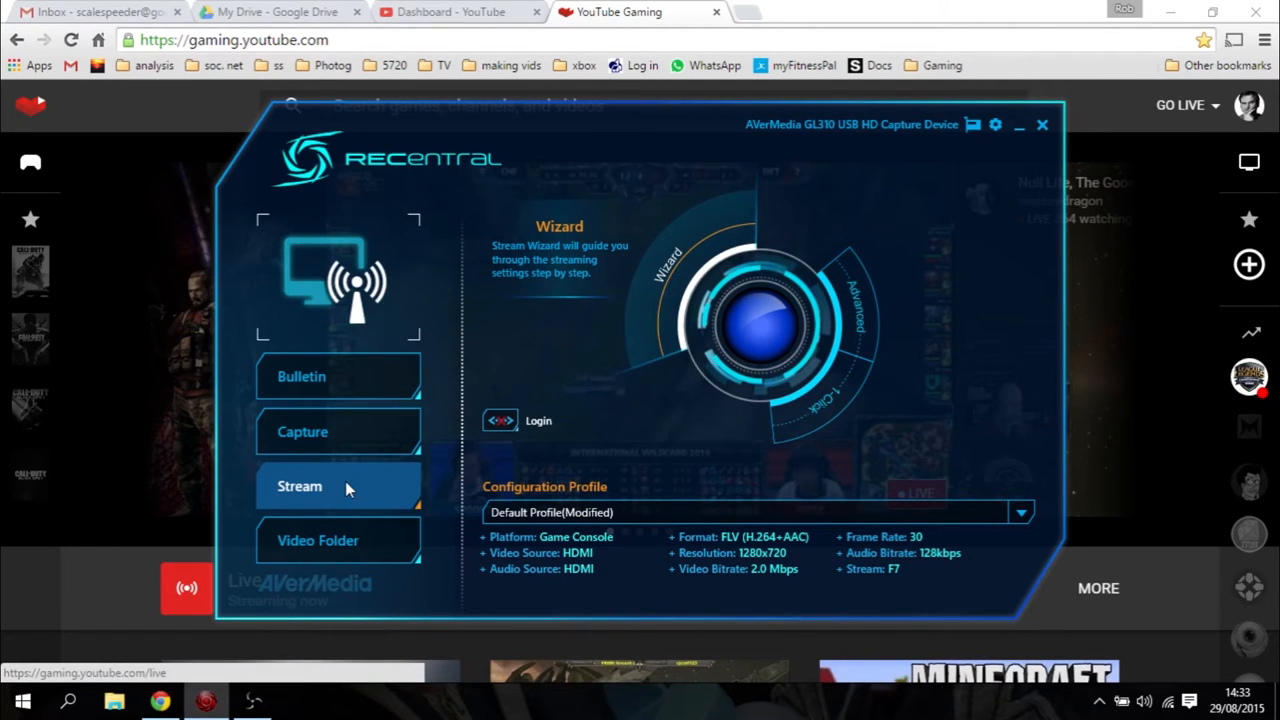
{"action": "mouse_move", "coordinate": [642, 442]}
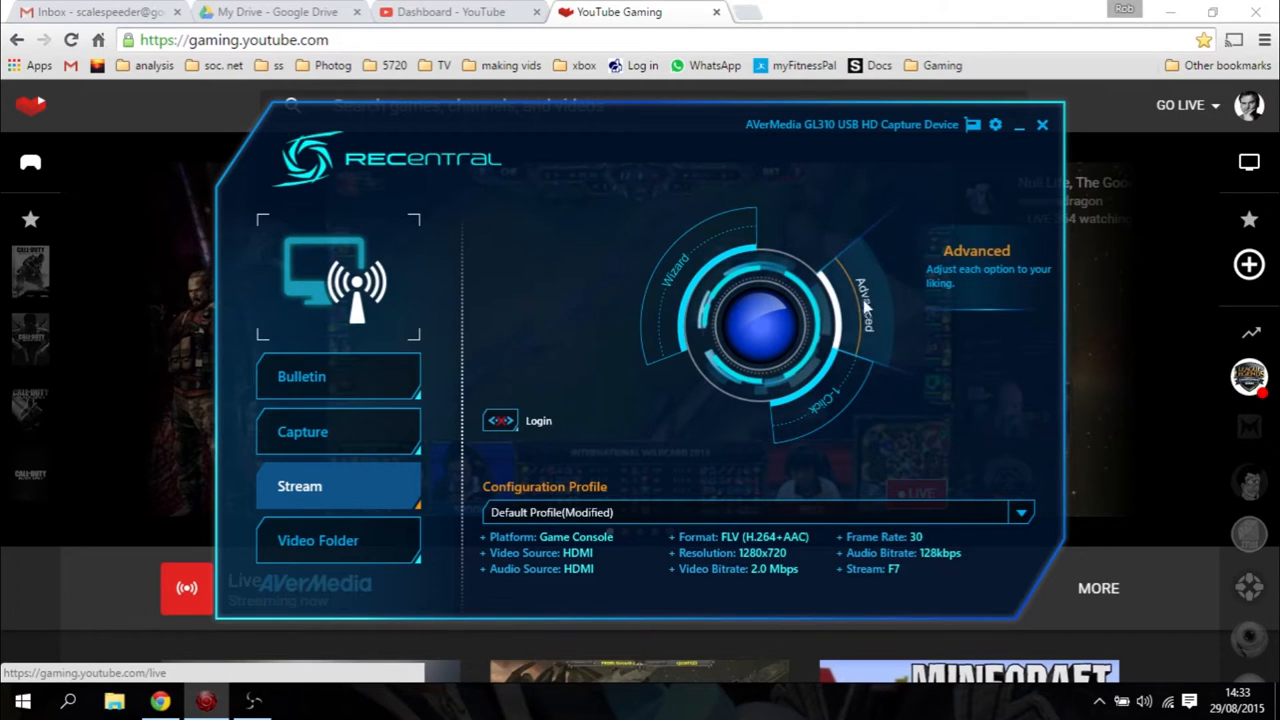
{"action": "mouse_move", "coordinate": [865, 308]}
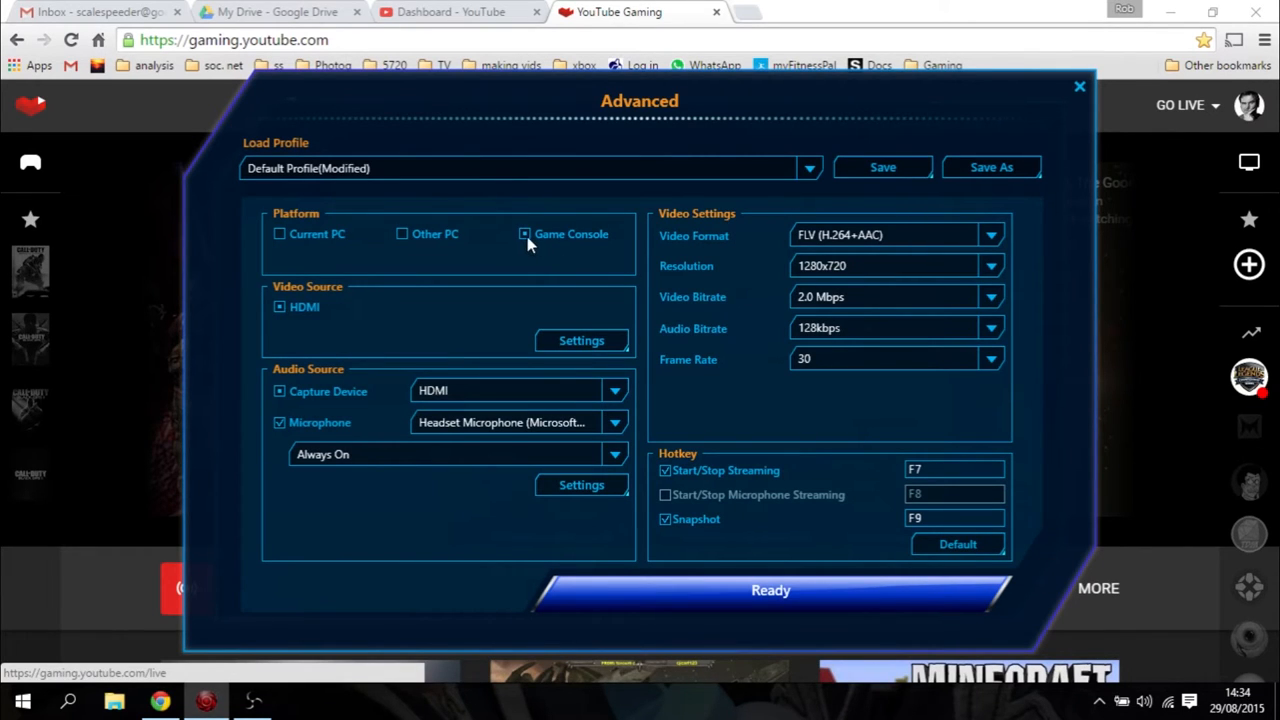
Keep Game Console as the platform and lower capture device volume to -2, microphone at 100.
{"action": "left_click", "coordinate": [524, 234]}
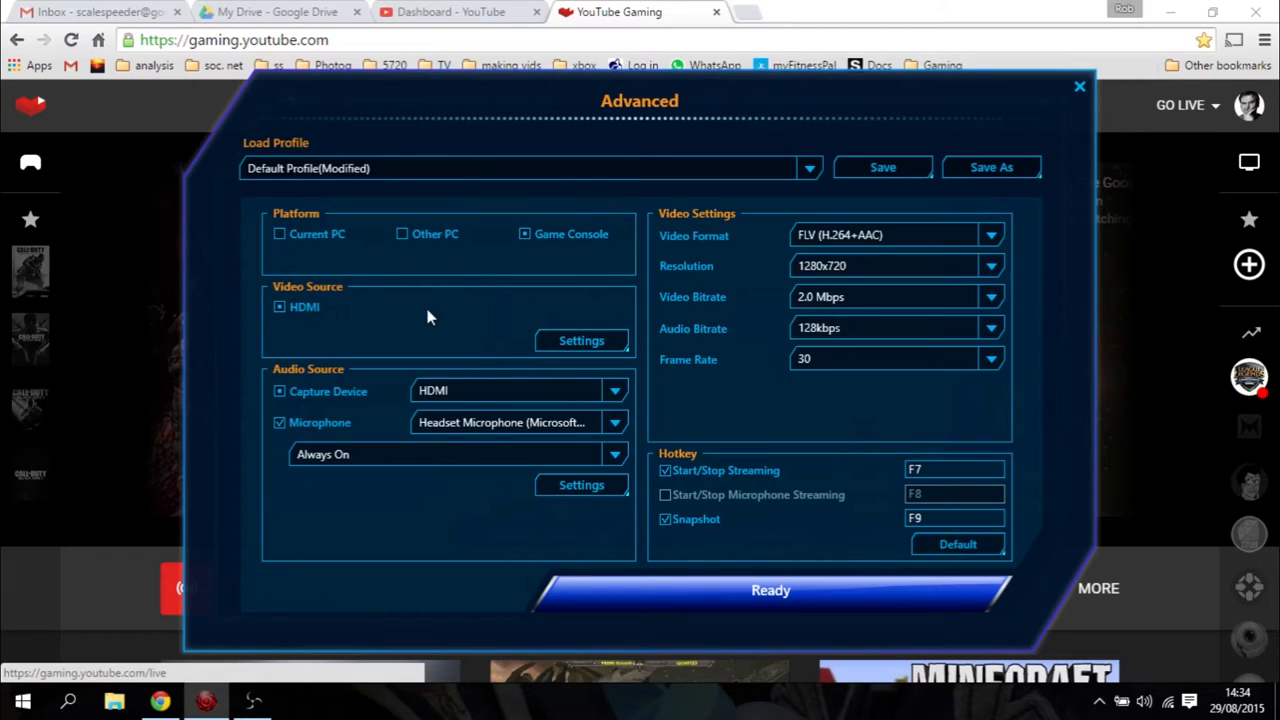
{"action": "mouse_move", "coordinate": [425, 410]}
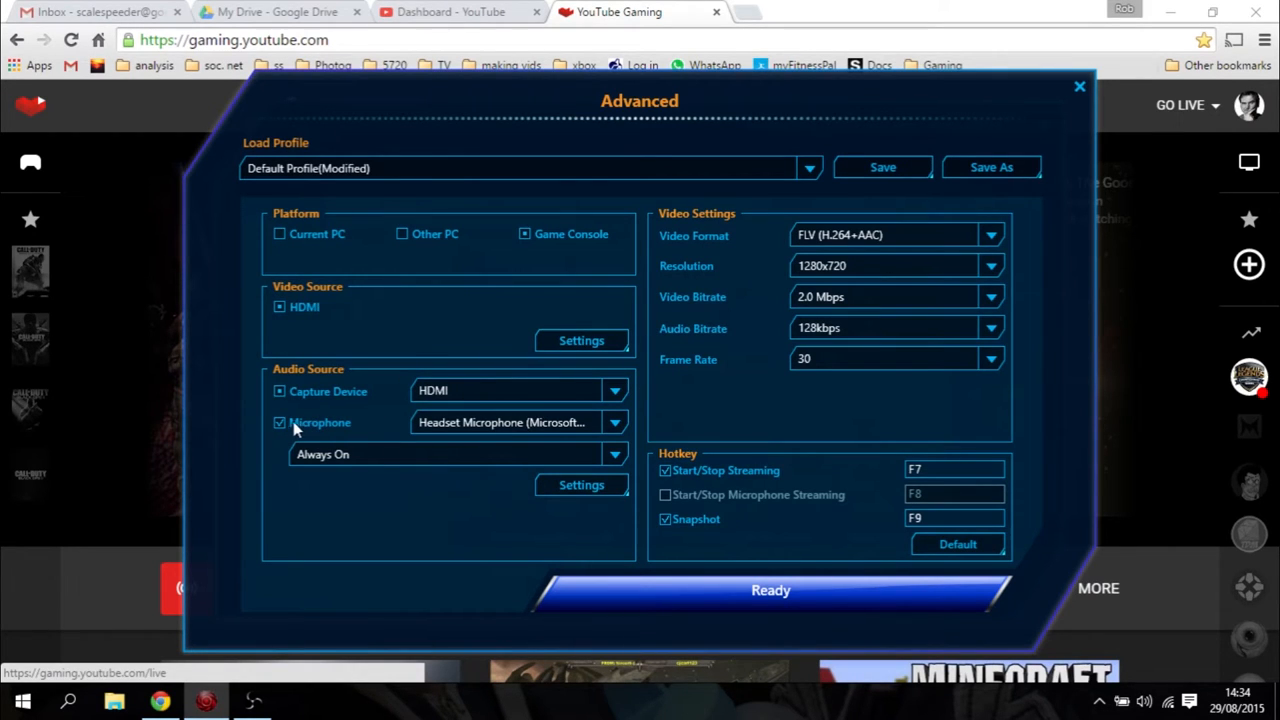
{"action": "left_click", "coordinate": [581, 484]}
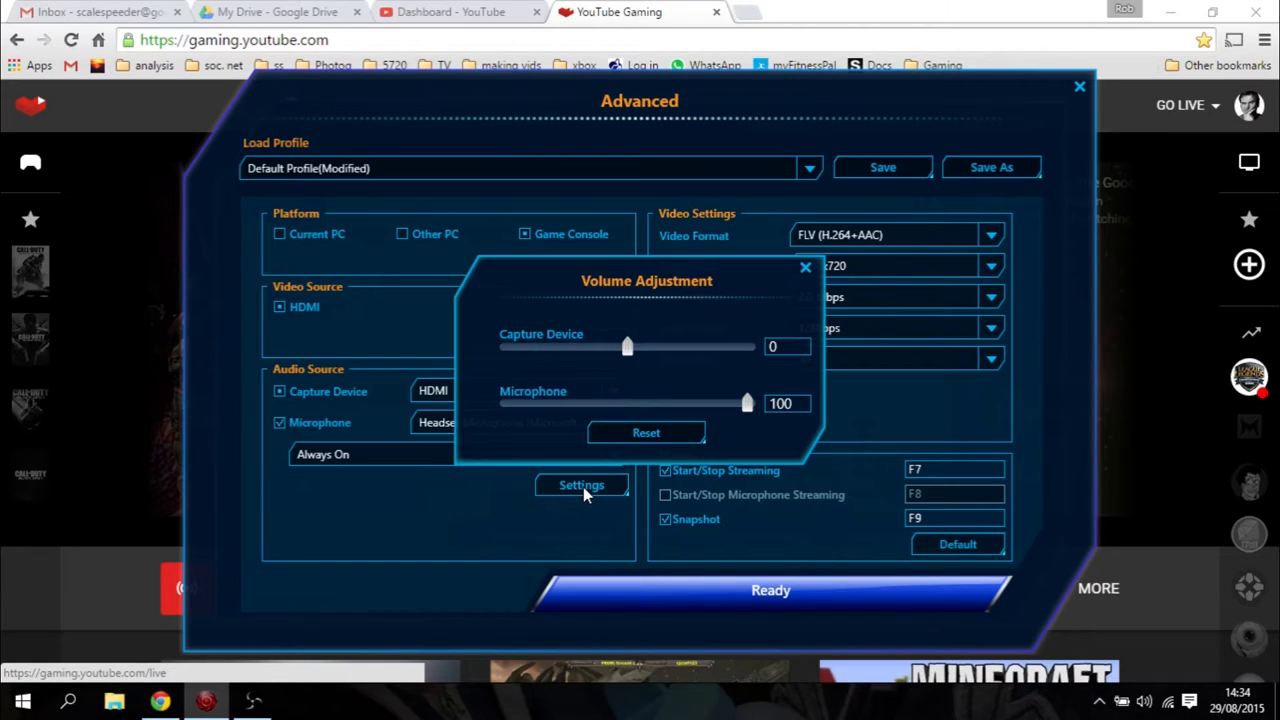
{"action": "mouse_move", "coordinate": [638, 357]}
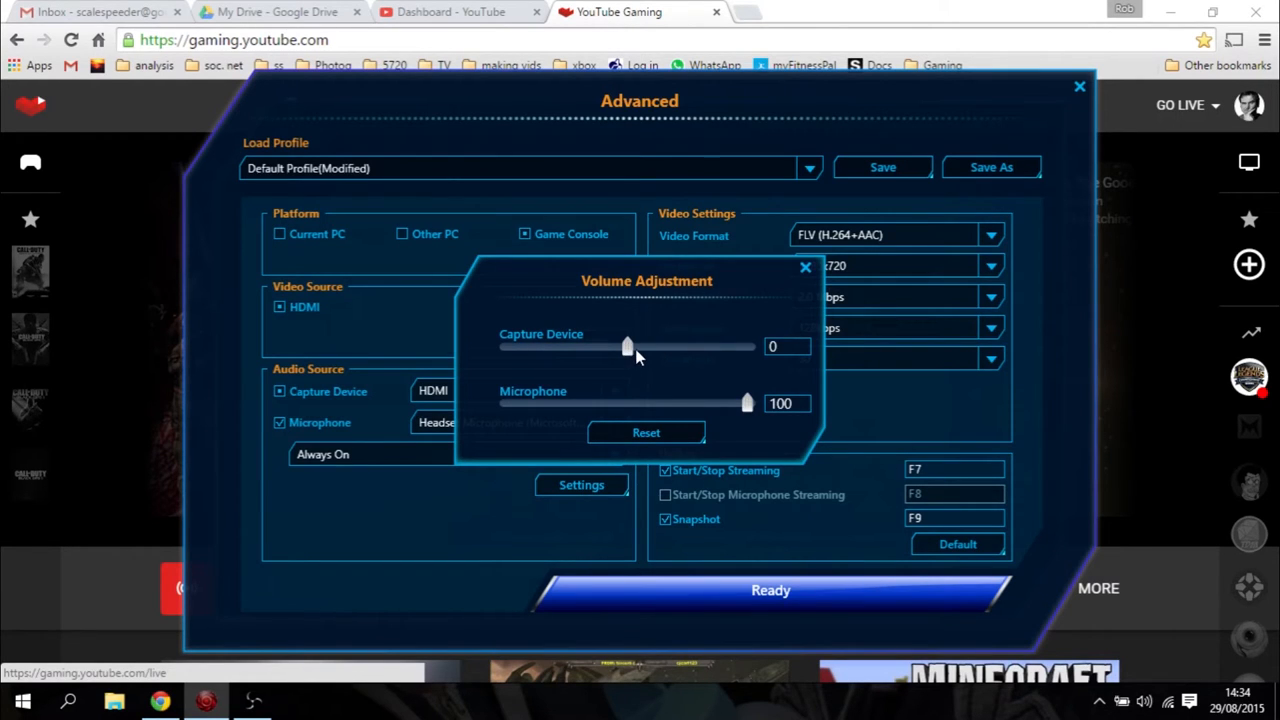
{"action": "left_click_drag", "start_coordinate": [627, 346], "coordinate": [603, 346]}
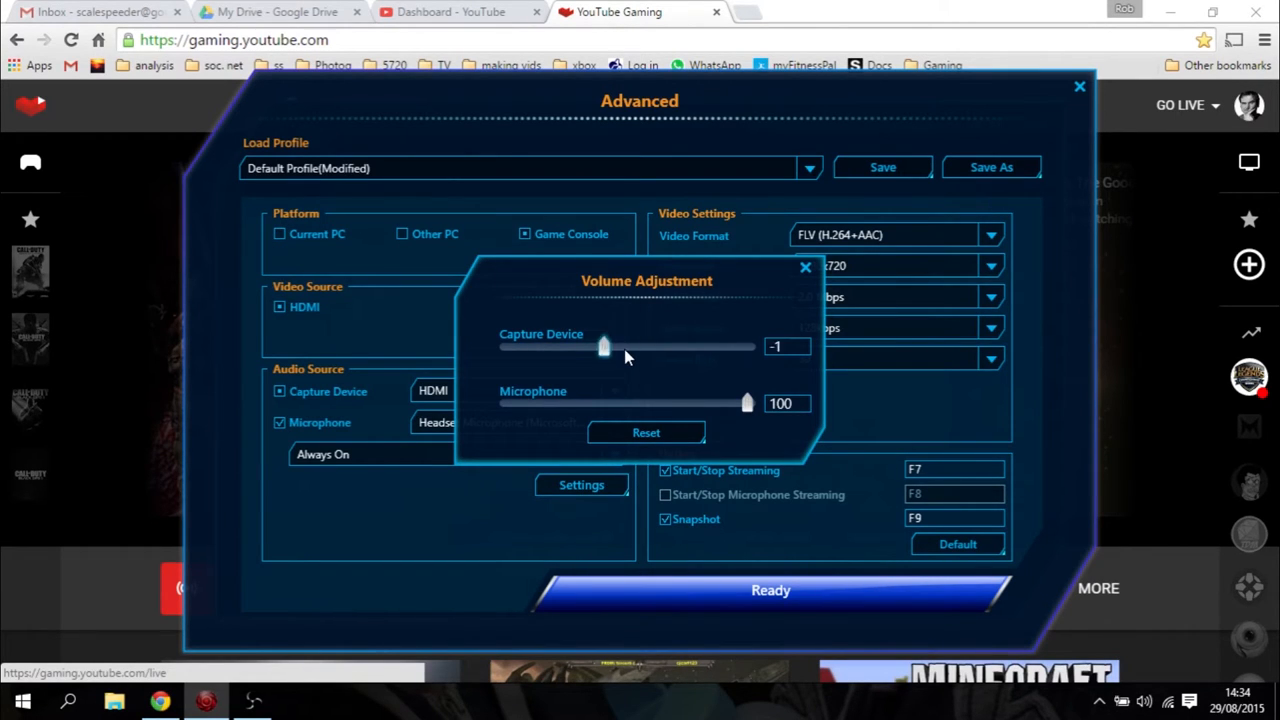
{"action": "left_click_drag", "start_coordinate": [603, 347], "coordinate": [580, 347]}
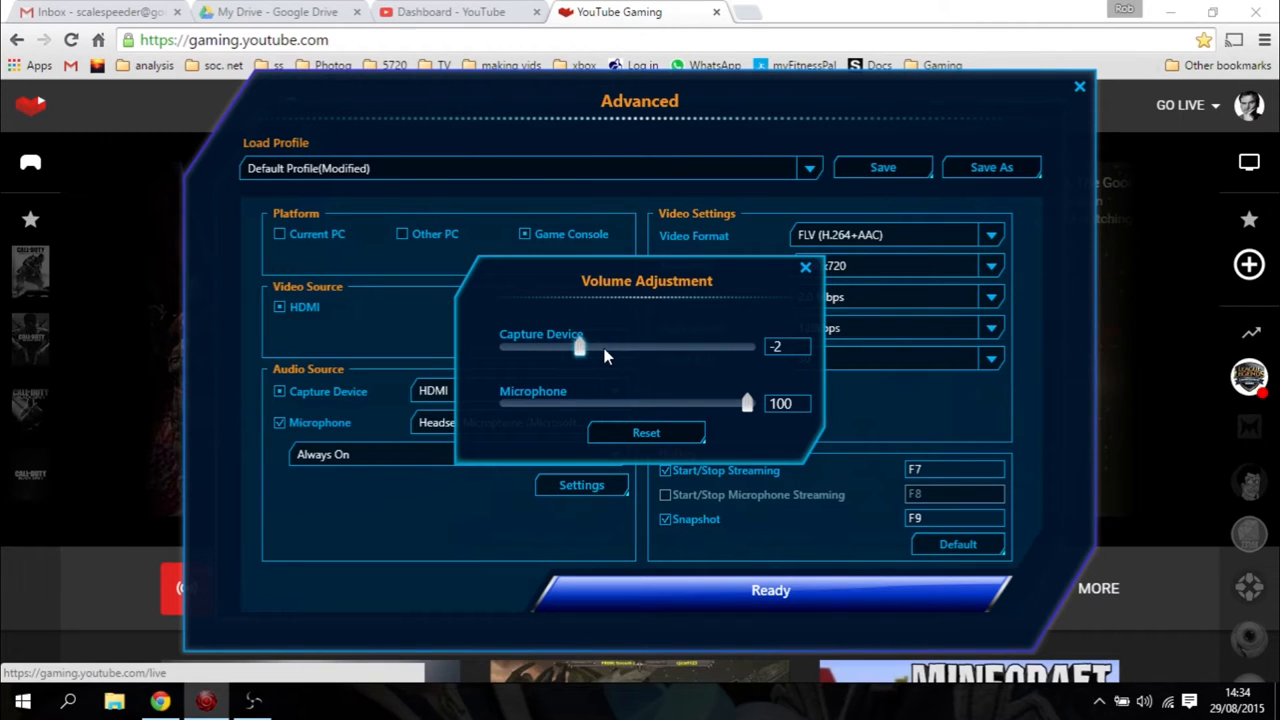
{"action": "mouse_move", "coordinate": [588, 350]}
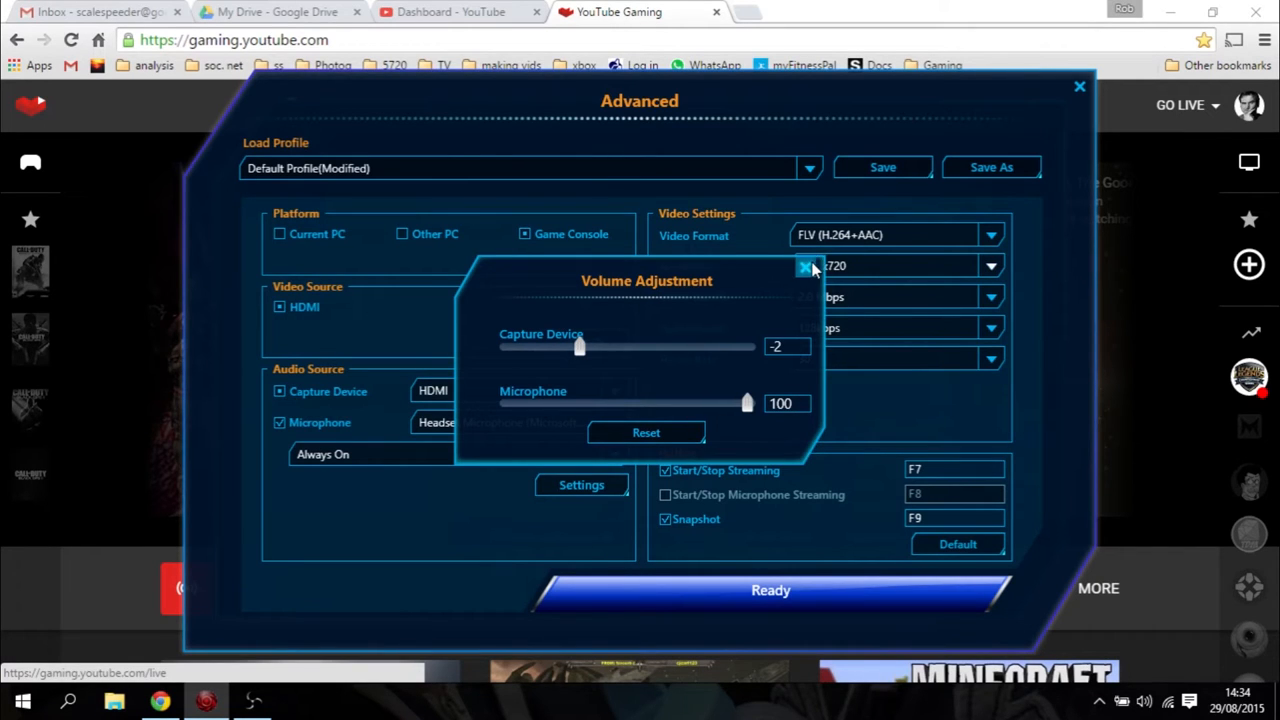
{"action": "left_click", "coordinate": [809, 268]}
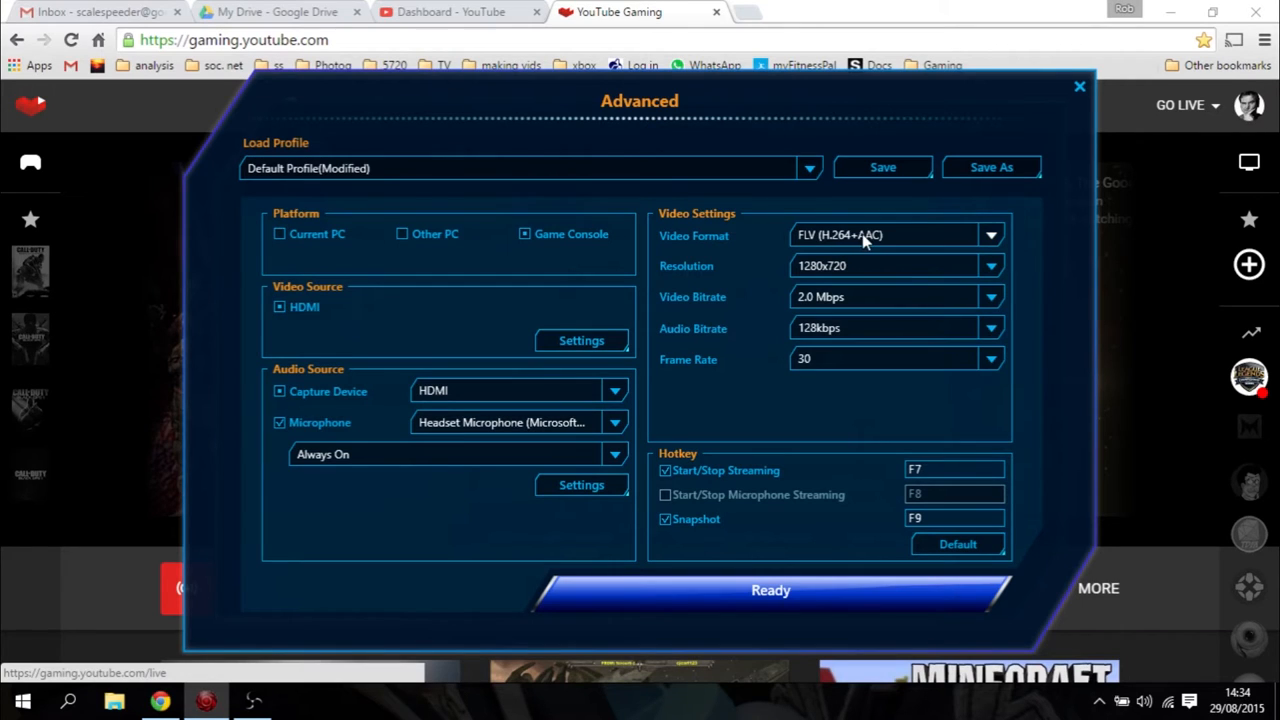
{"action": "mouse_move", "coordinate": [855, 270]}
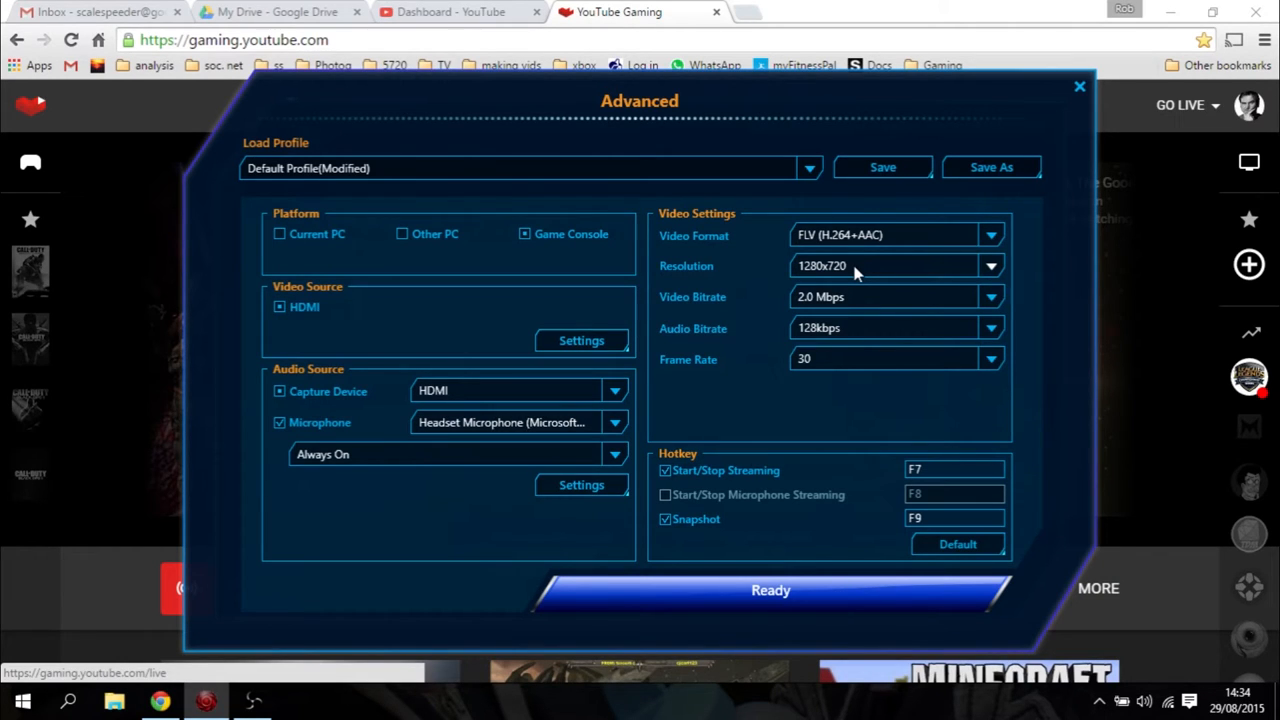
{"action": "mouse_move", "coordinate": [864, 290]}
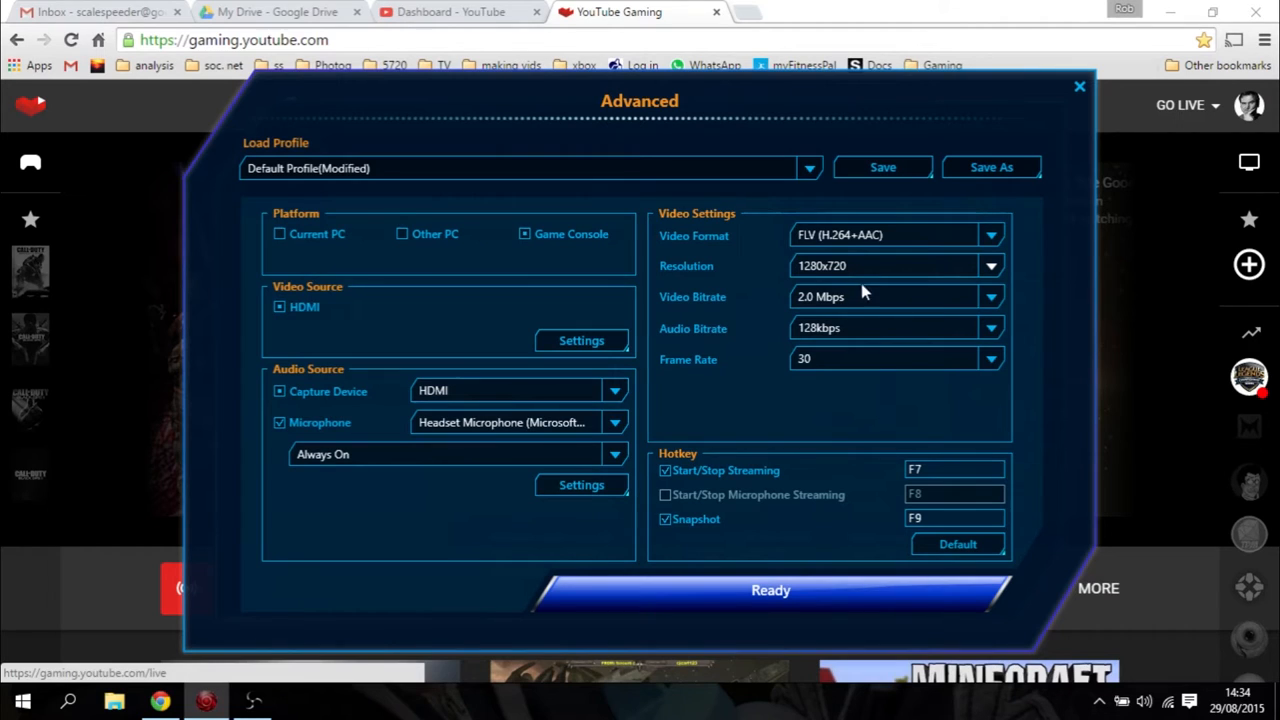
{"action": "mouse_move", "coordinate": [870, 300]}
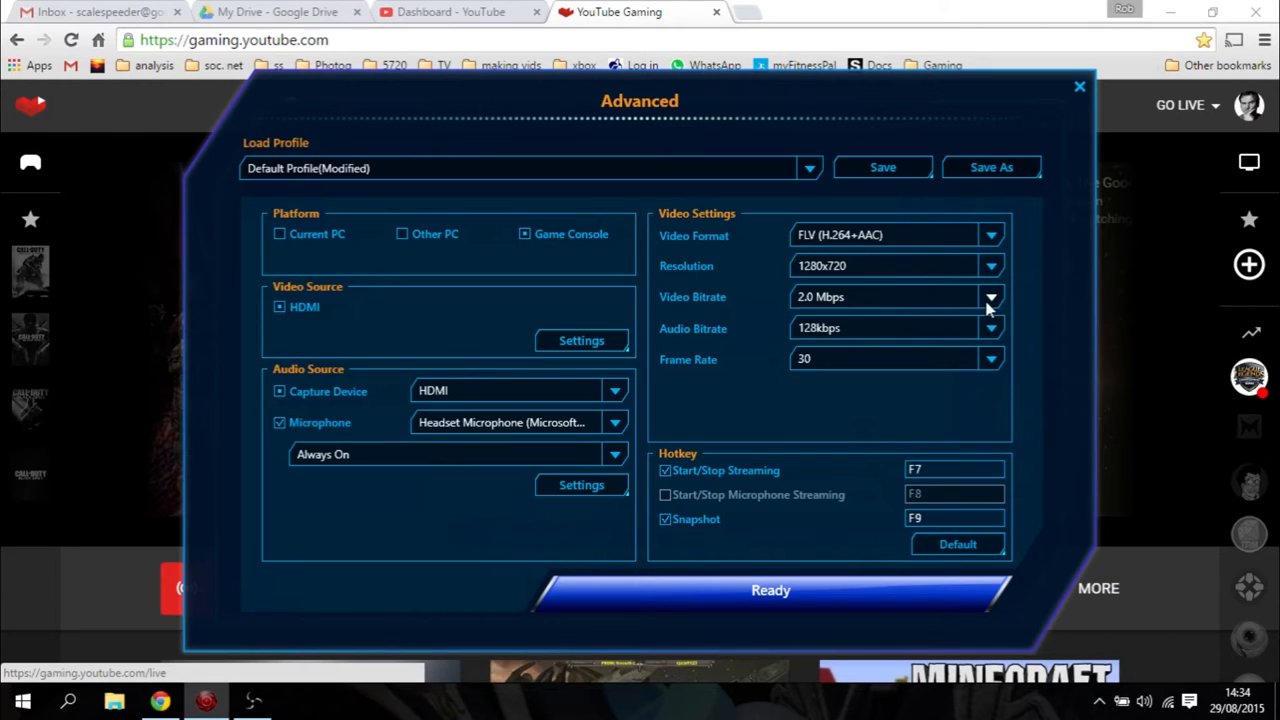
{"action": "left_click", "coordinate": [990, 297]}
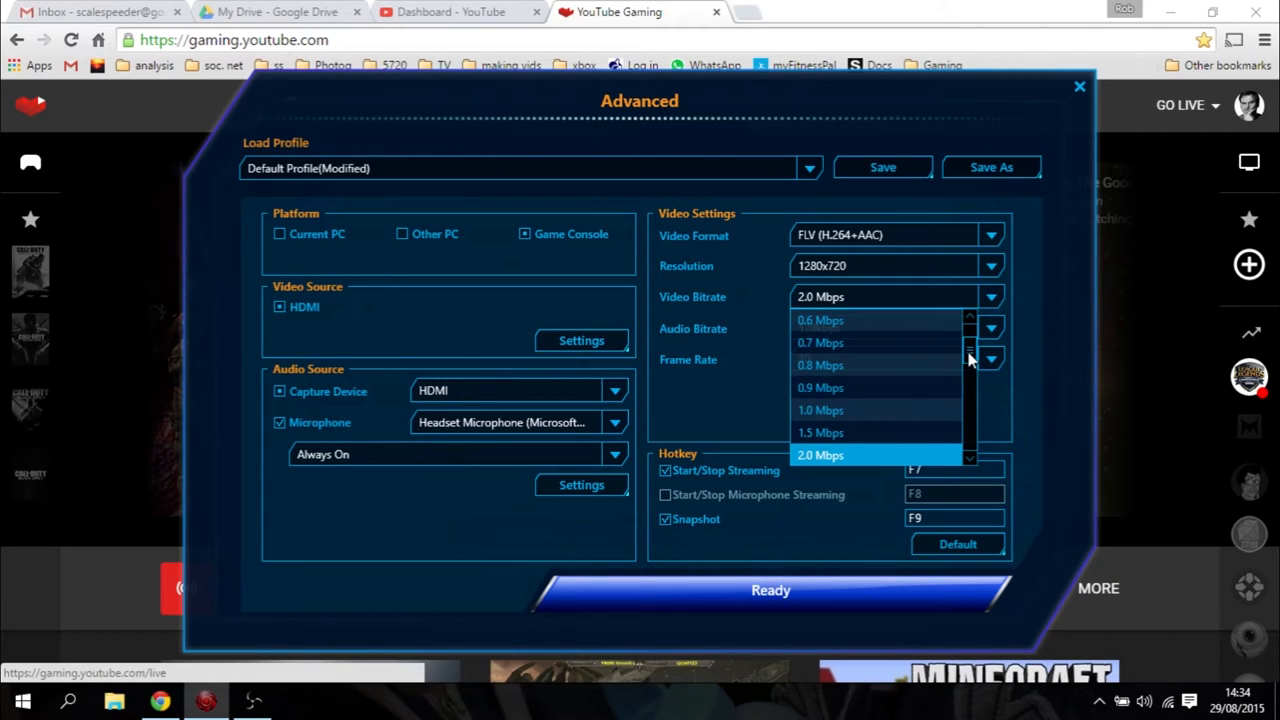
{"action": "scroll", "scroll_direction": "down", "scroll_amount": 3}
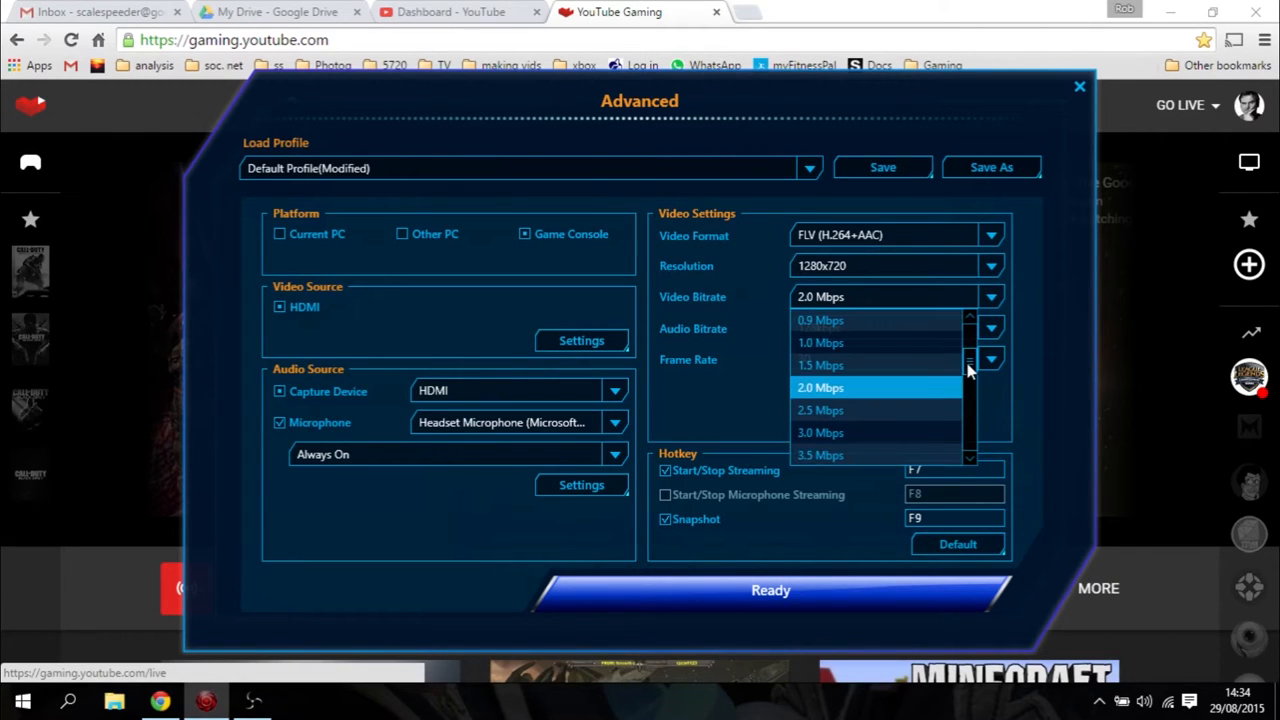
{"action": "left_click", "coordinate": [820, 387]}
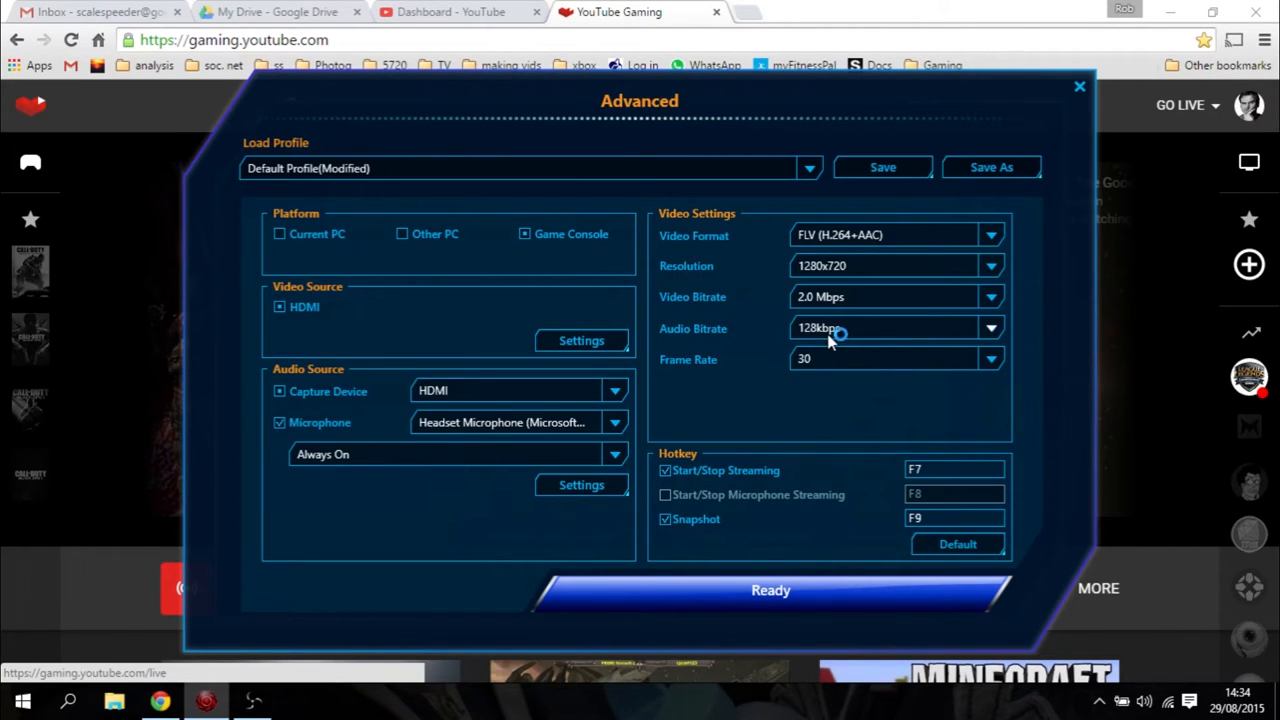
{"action": "mouse_move", "coordinate": [935, 335]}
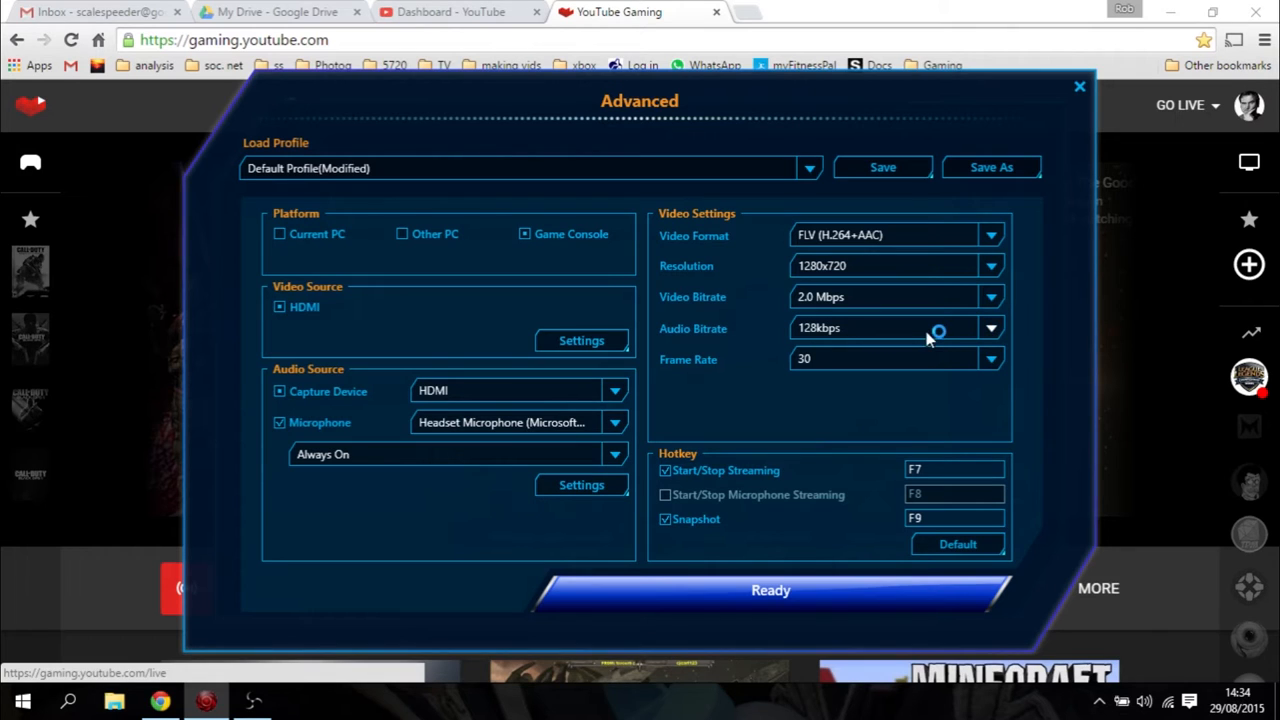
{"action": "mouse_move", "coordinate": [880, 362]}
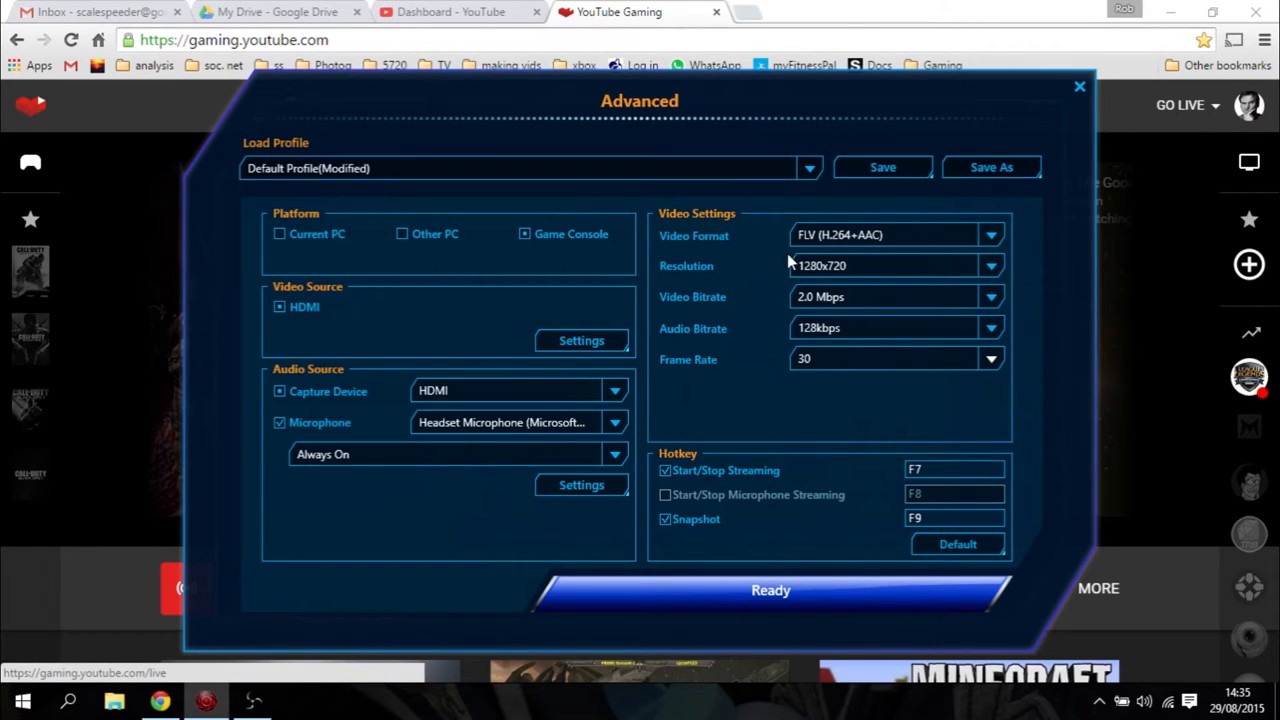
{"action": "mouse_move", "coordinate": [793, 357]}
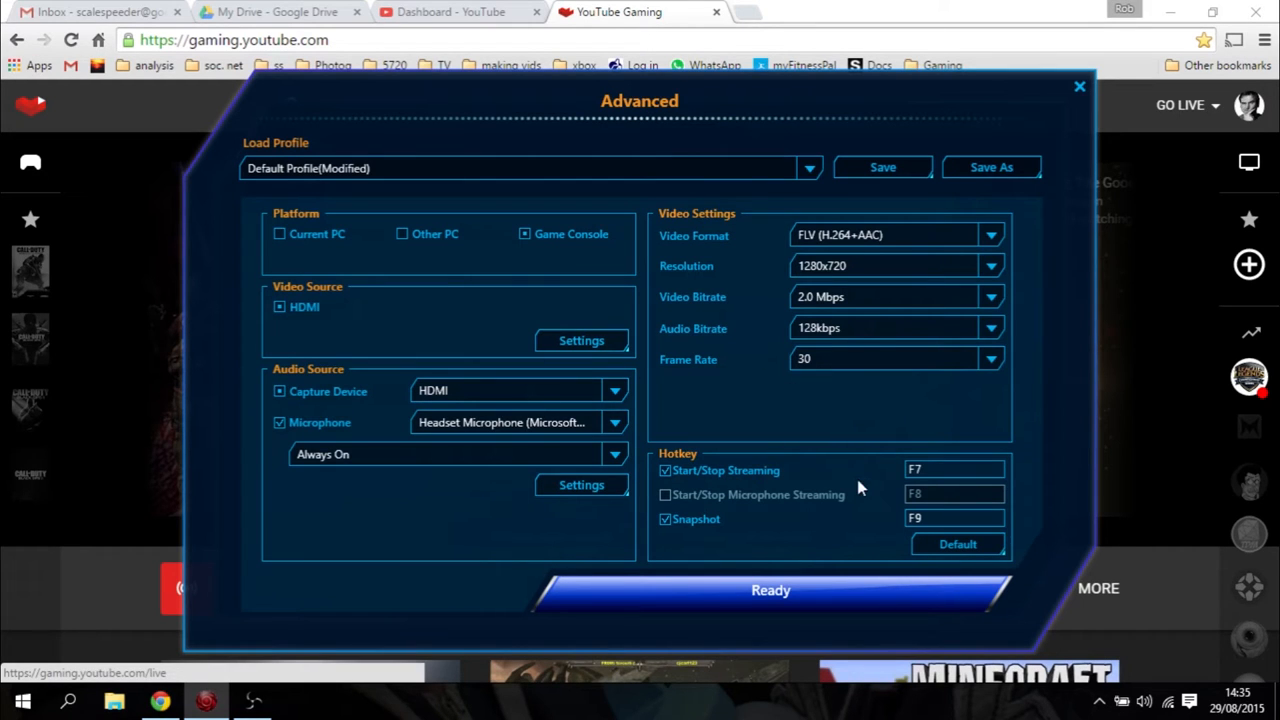
{"action": "mouse_move", "coordinate": [1050, 157]}
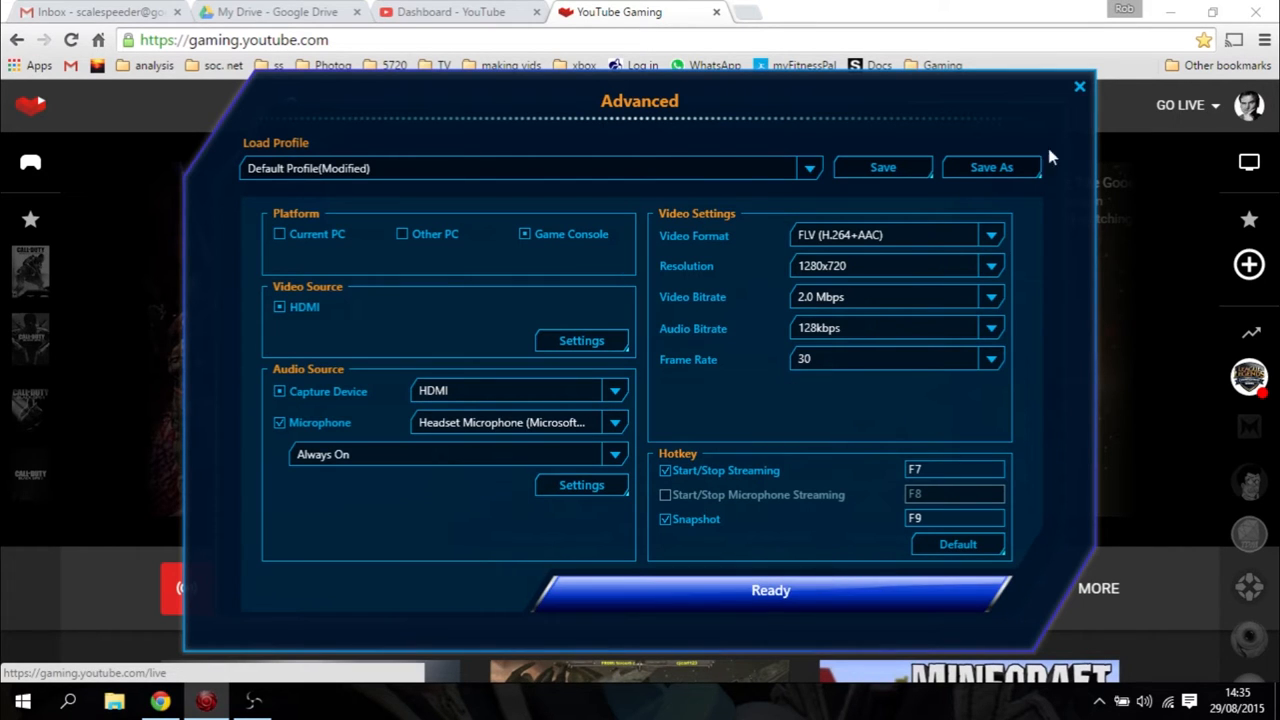
Accept the advanced settings, minimise RECentral, and switch to the YouTube Dashboard browser tab.
{"action": "left_click", "coordinate": [1079, 87]}
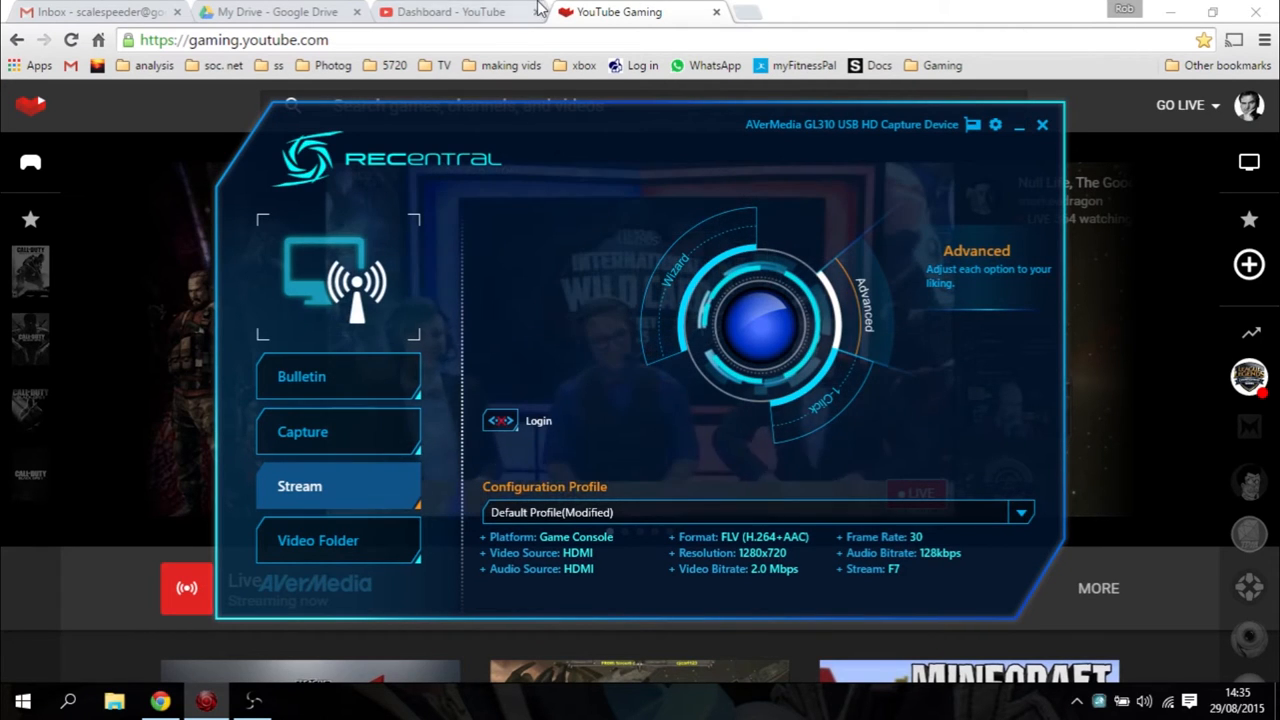
{"action": "left_click", "coordinate": [1042, 124]}
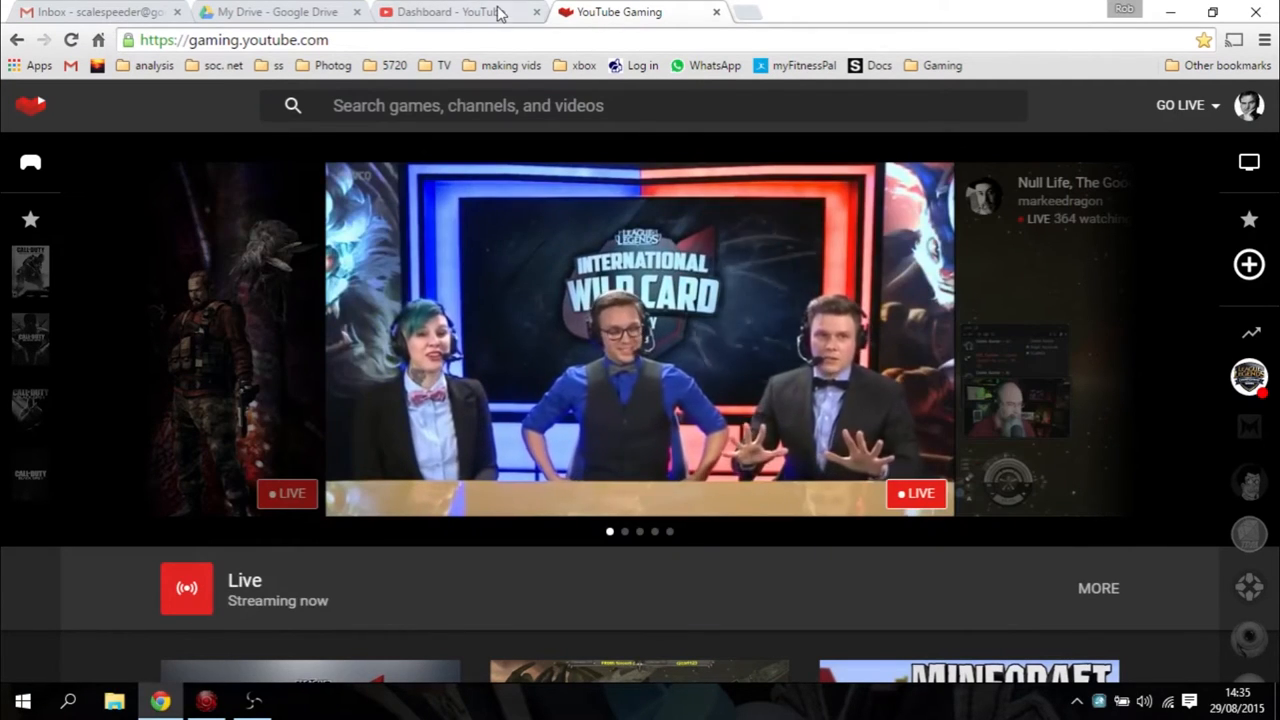
{"action": "left_click", "coordinate": [450, 12]}
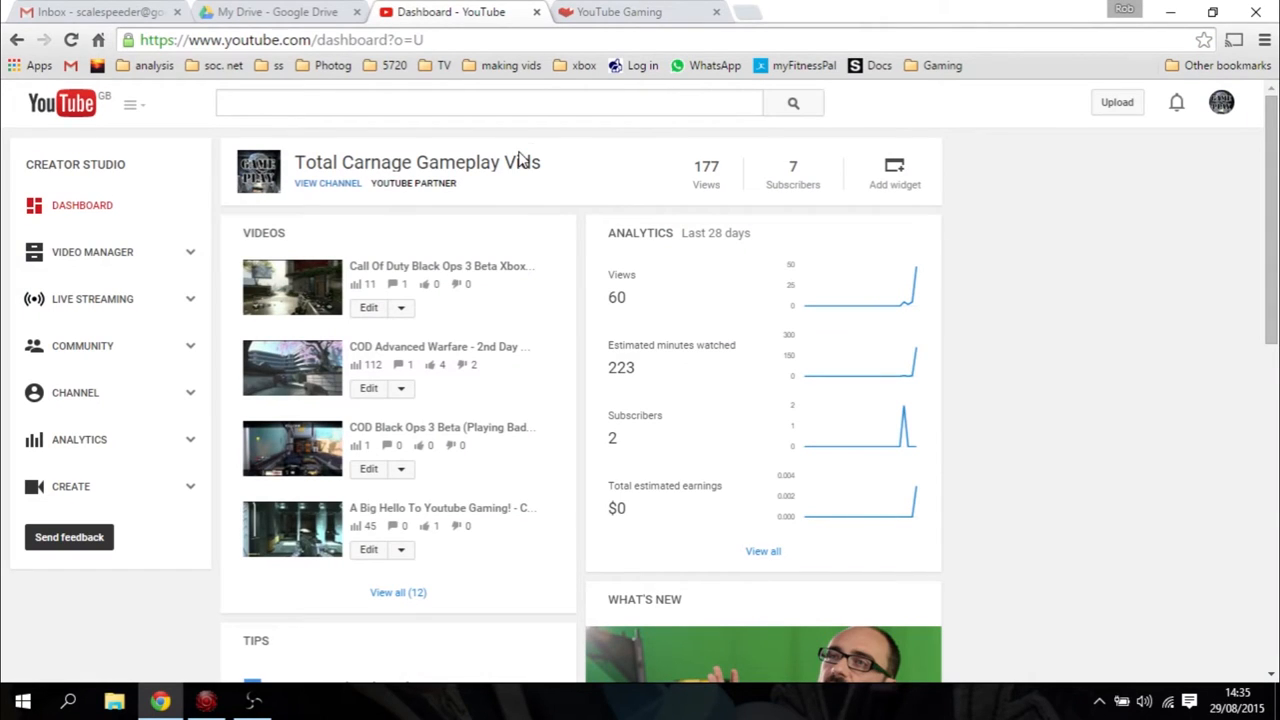
{"action": "mouse_move", "coordinate": [92, 298]}
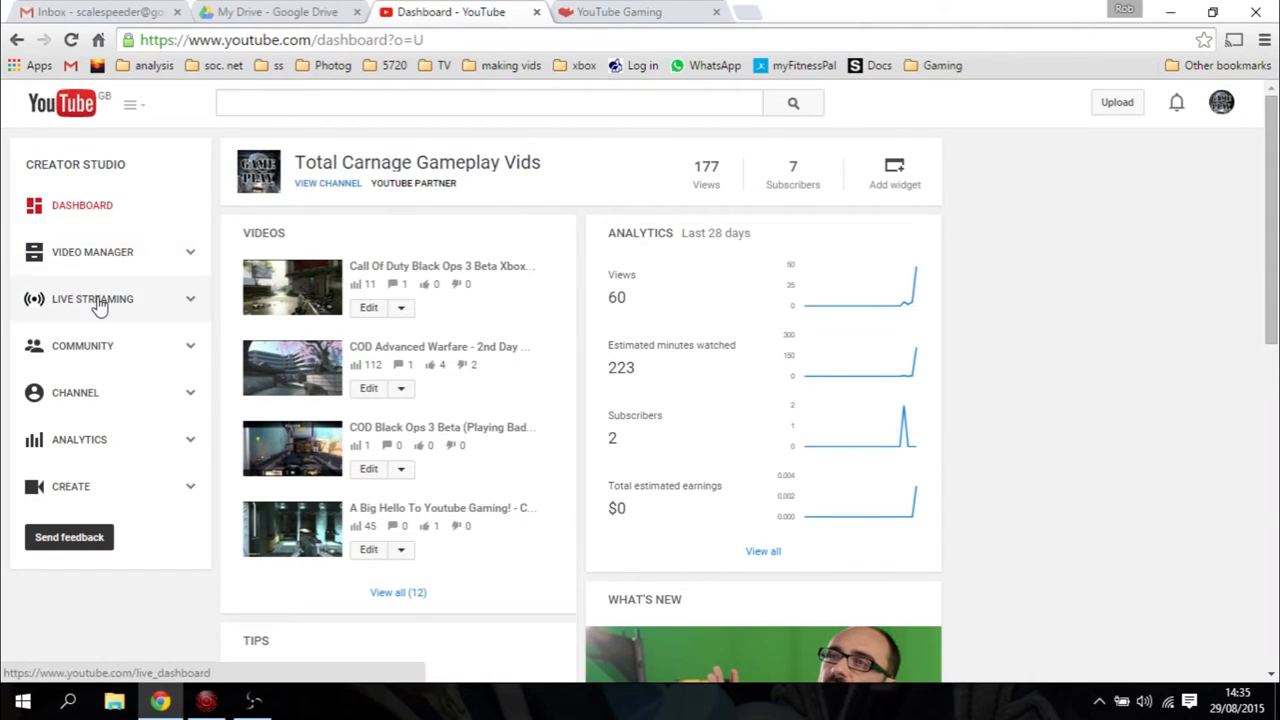
{"action": "mouse_move", "coordinate": [120, 303]}
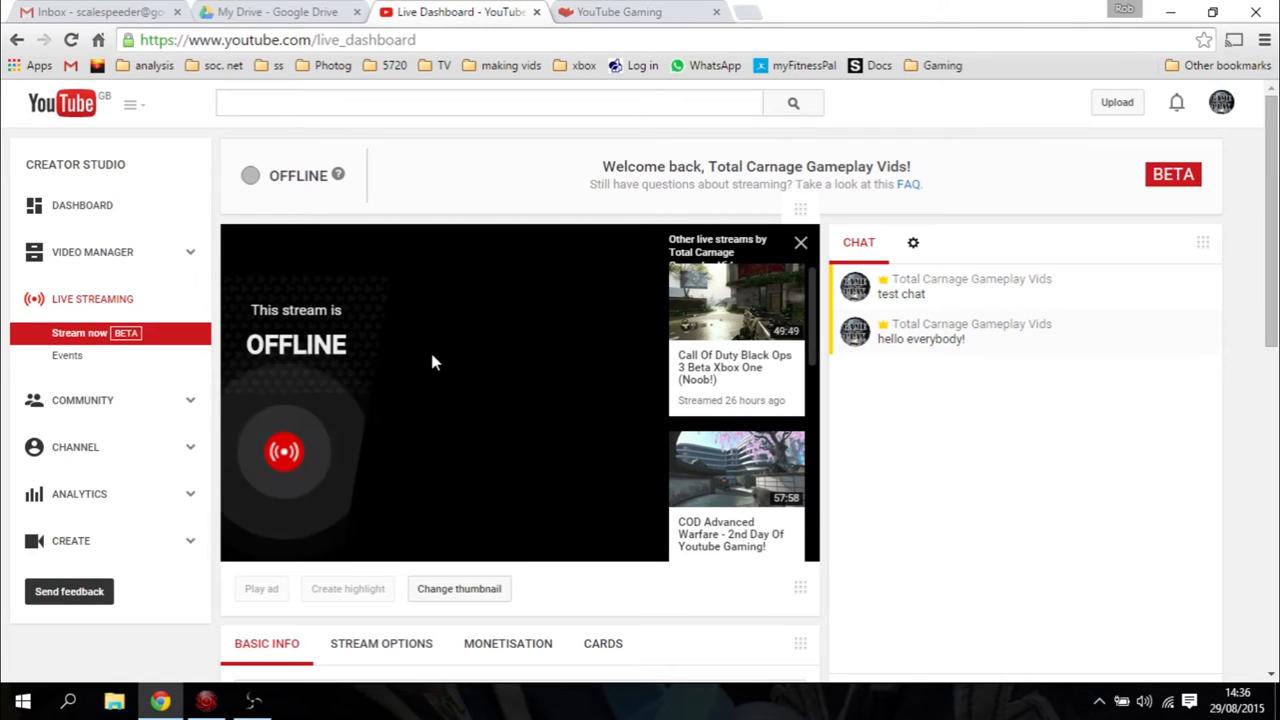
{"action": "mouse_move", "coordinate": [518, 382]}
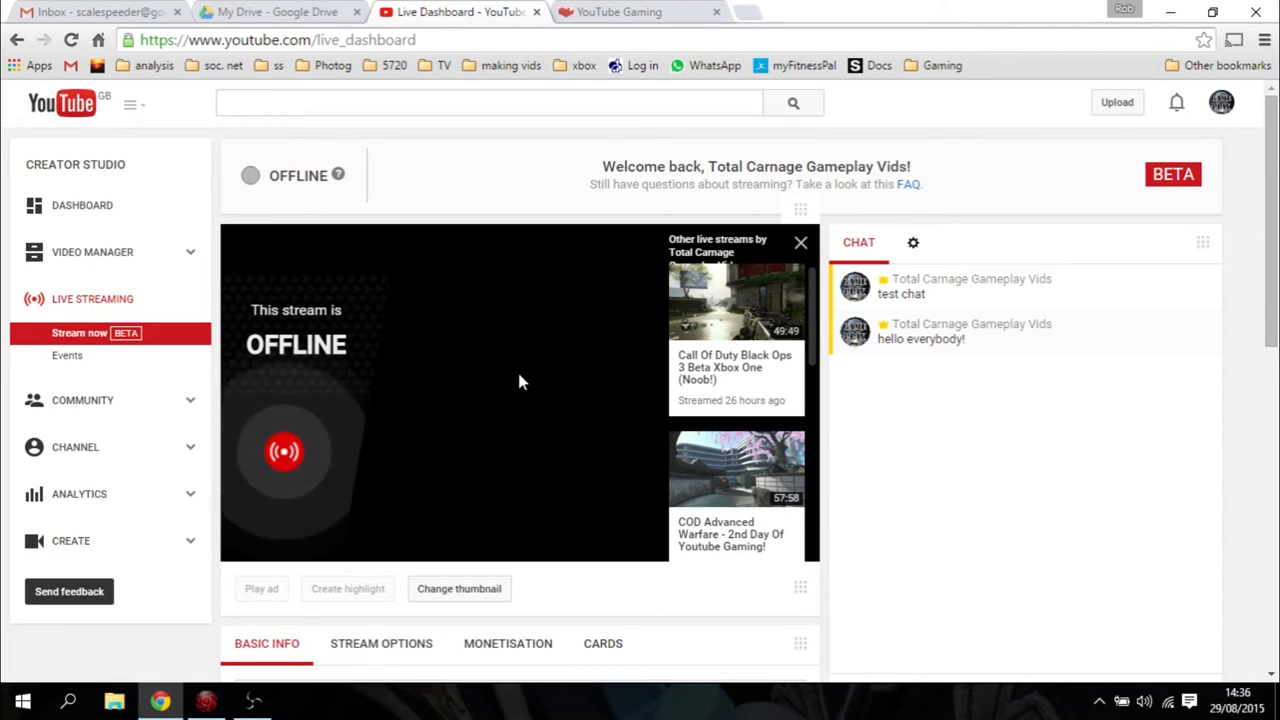
Scroll the Creator Studio live streaming dashboard showing the stream offline.
{"action": "scroll", "scroll_direction": "down", "scroll_amount": 3}
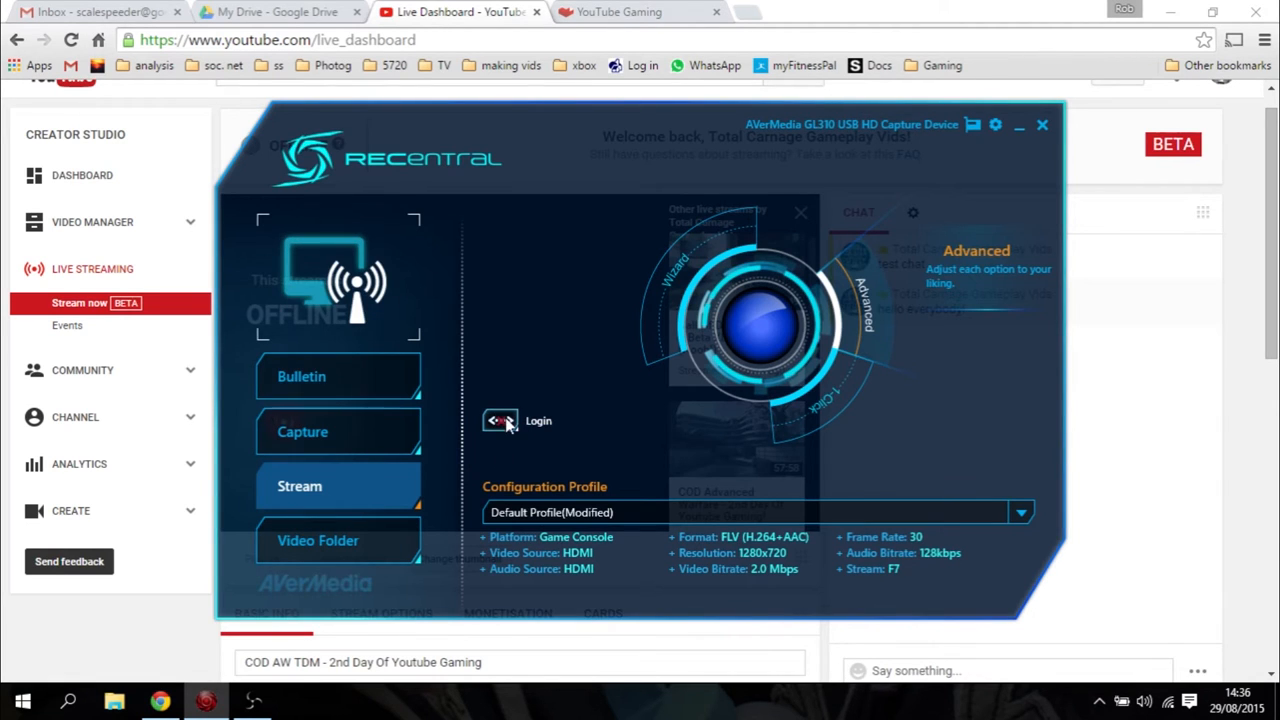
Connect RECentral to YouTube Live using the Total Carnage Gameplay Vids account.
{"action": "left_click", "coordinate": [500, 420]}
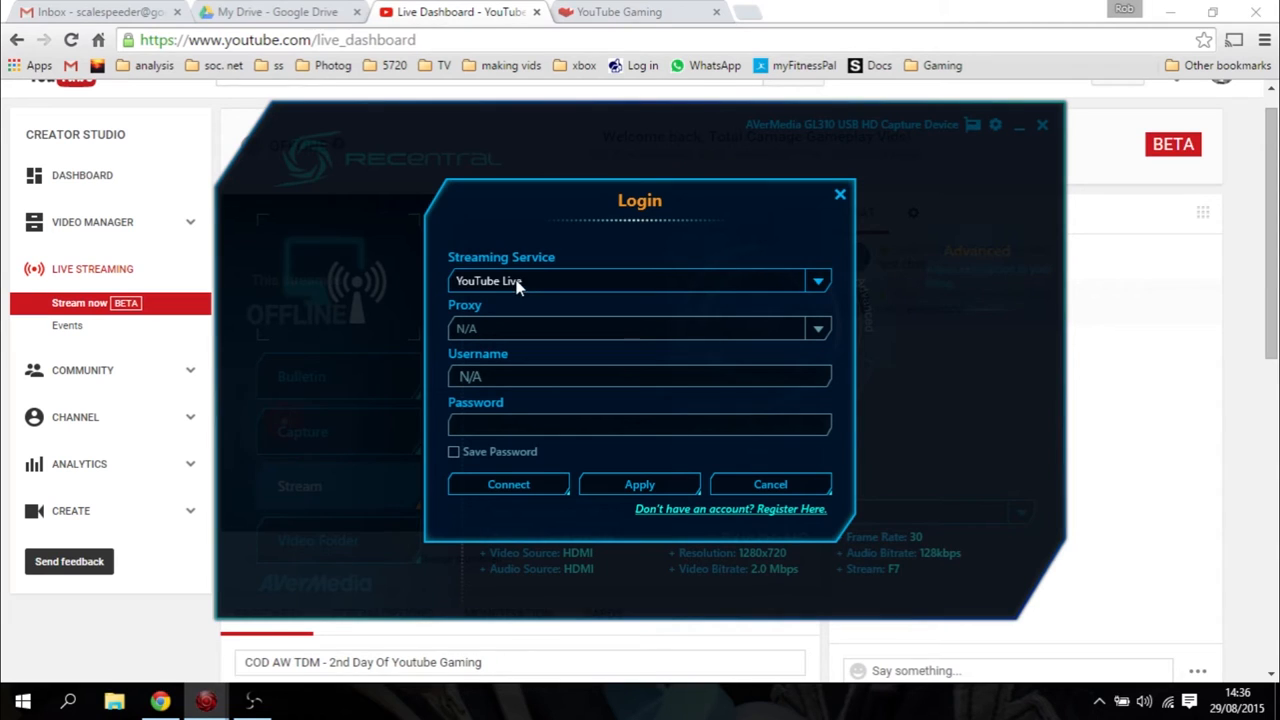
{"action": "mouse_move", "coordinate": [585, 388]}
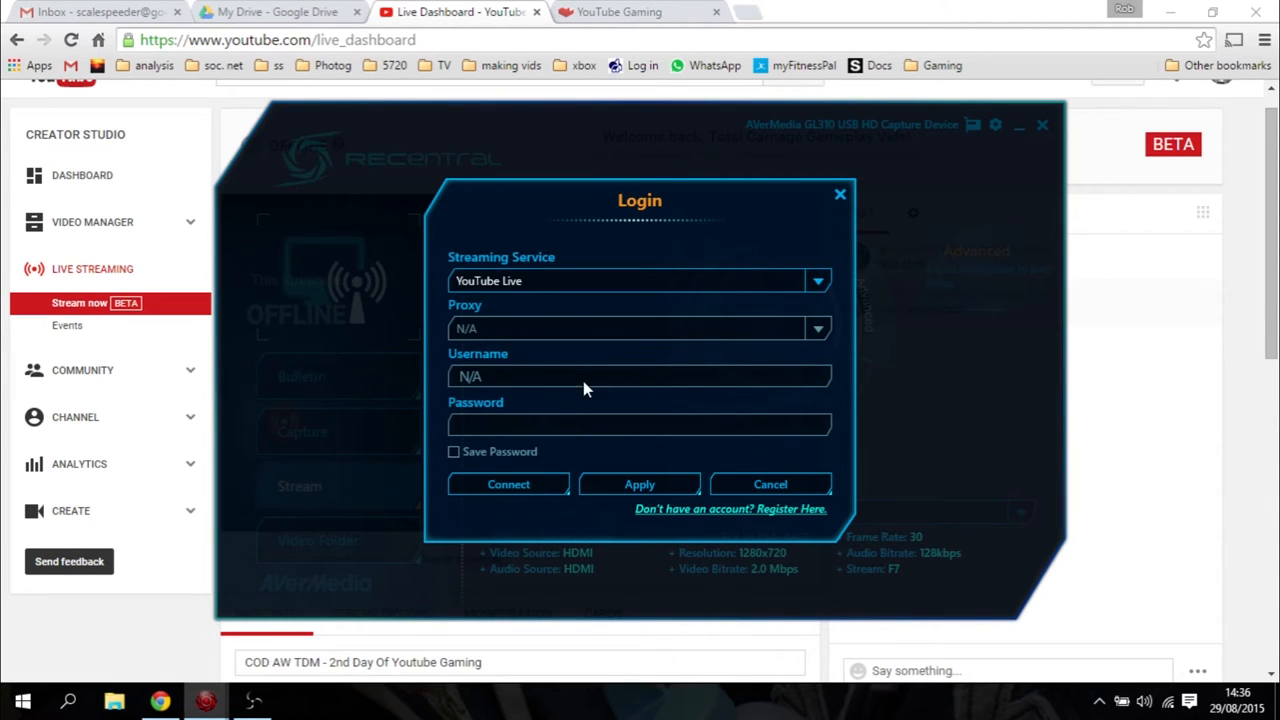
{"action": "left_click", "coordinate": [508, 484]}
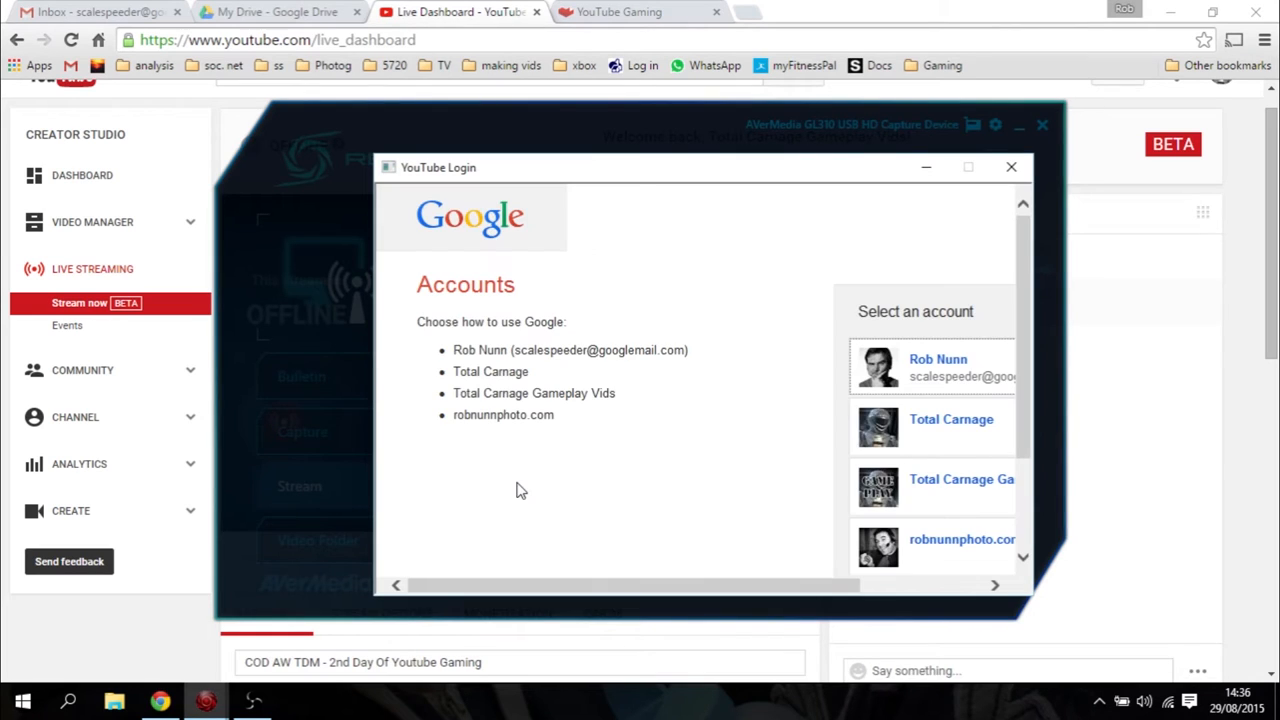
{"action": "mouse_move", "coordinate": [1025, 360]}
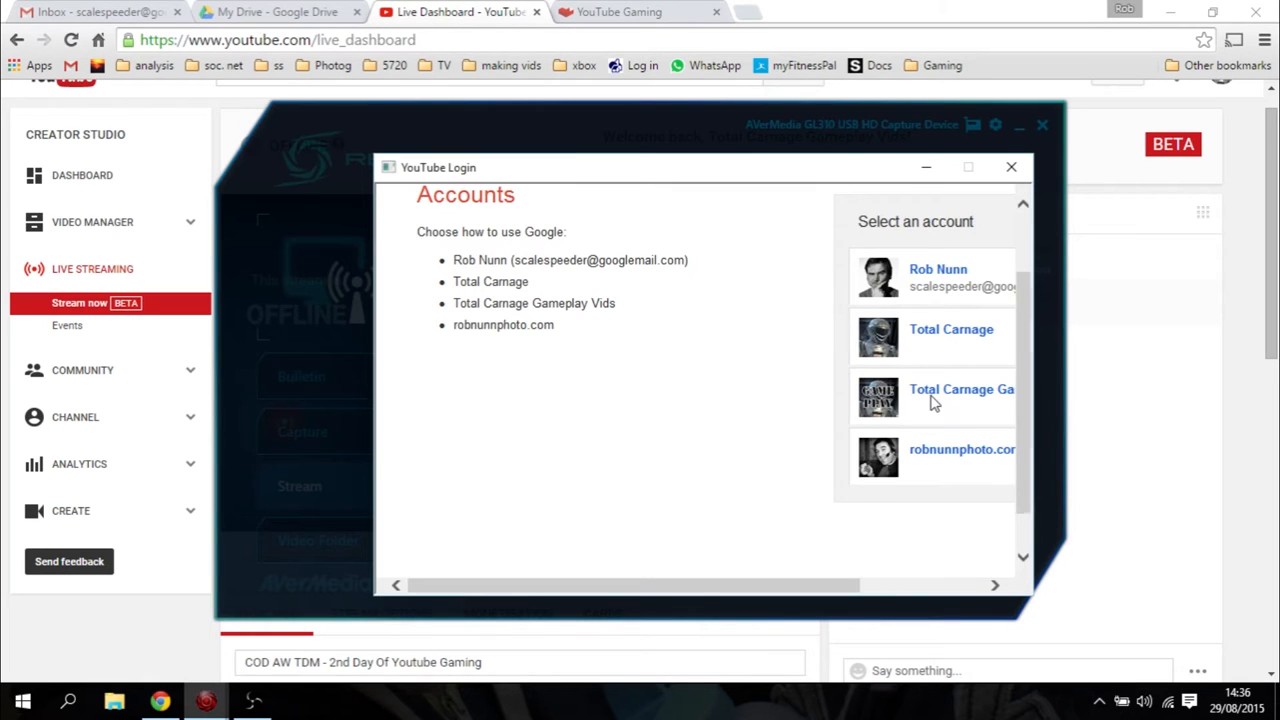
{"action": "left_click", "coordinate": [960, 389]}
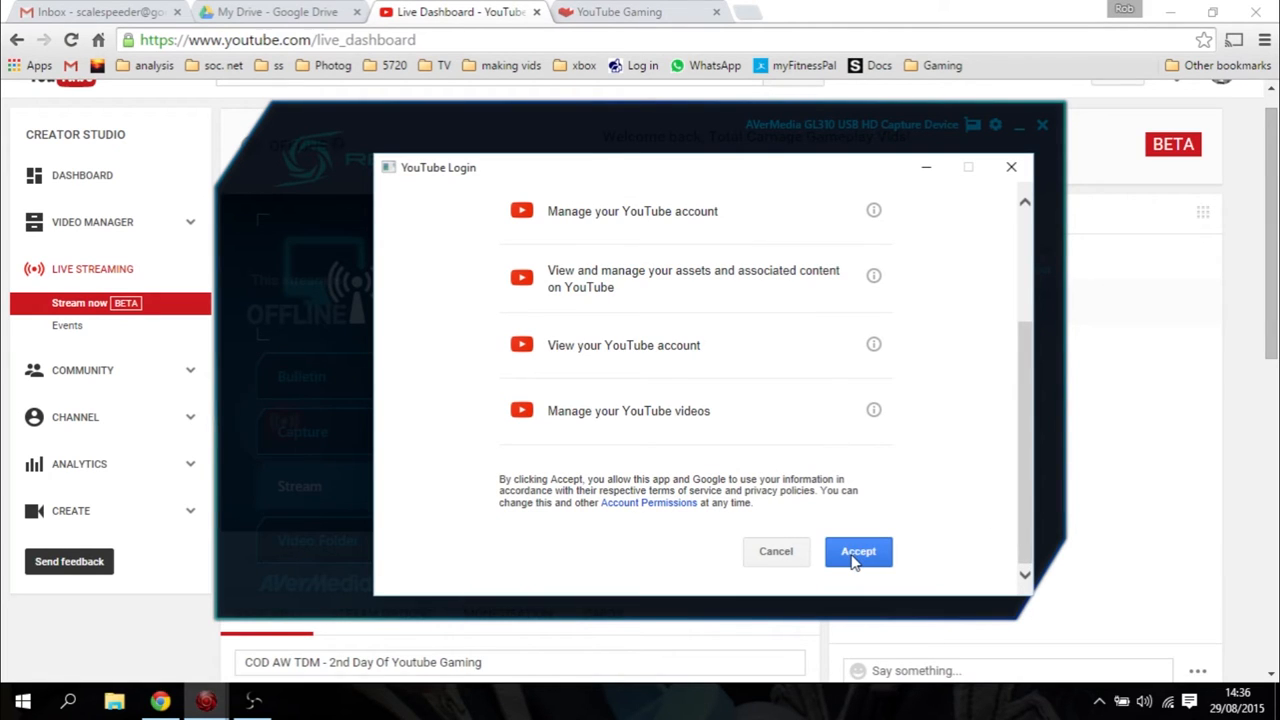
{"action": "left_click", "coordinate": [857, 551]}
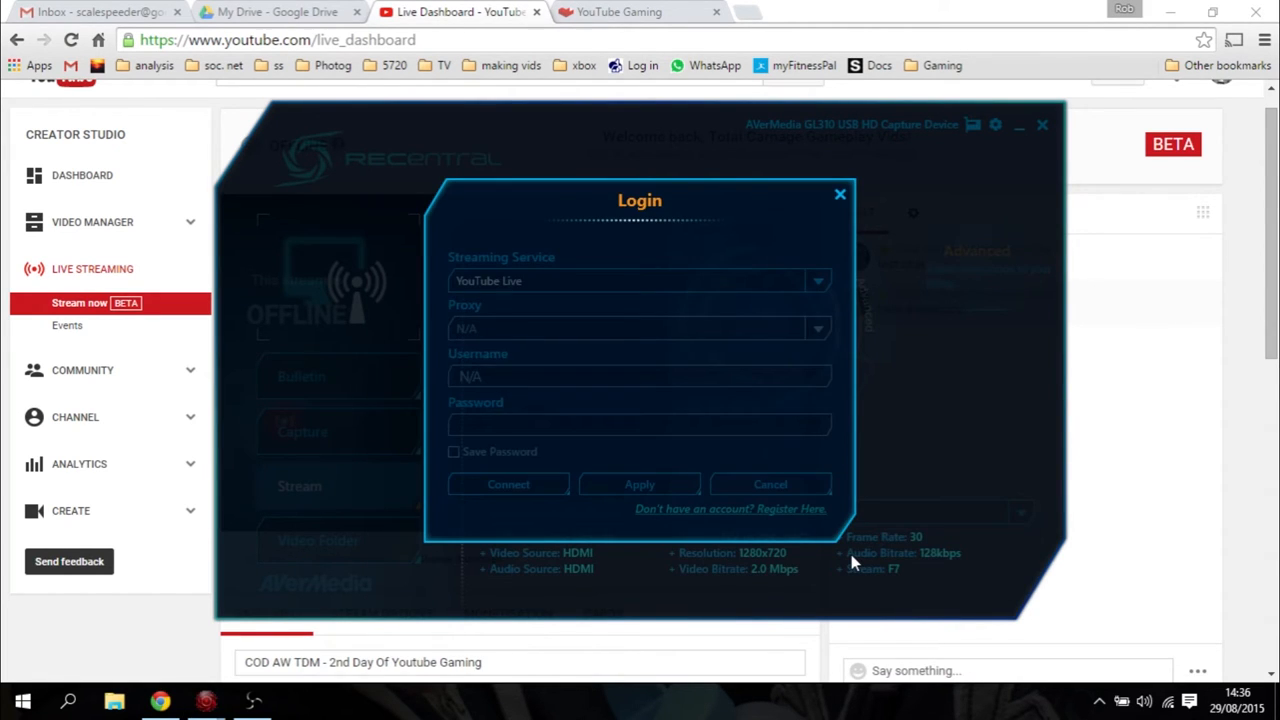
{"action": "left_click", "coordinate": [508, 484]}
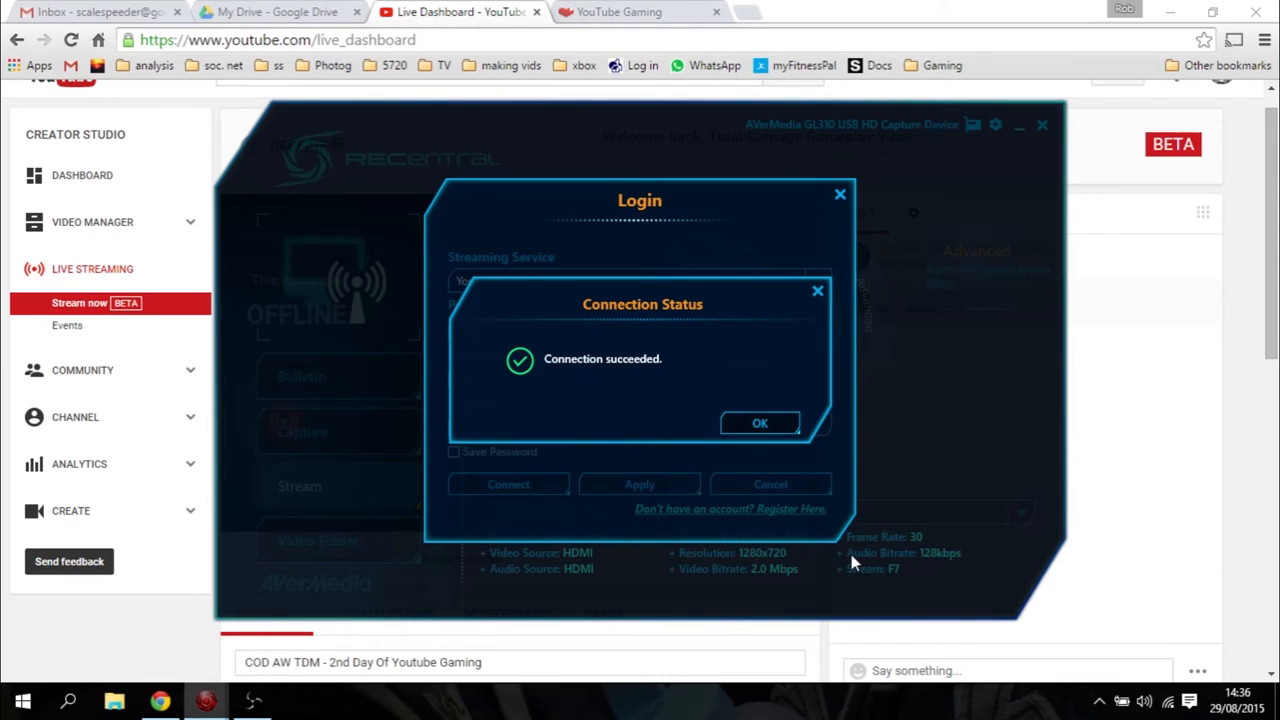
{"action": "left_click", "coordinate": [759, 422]}
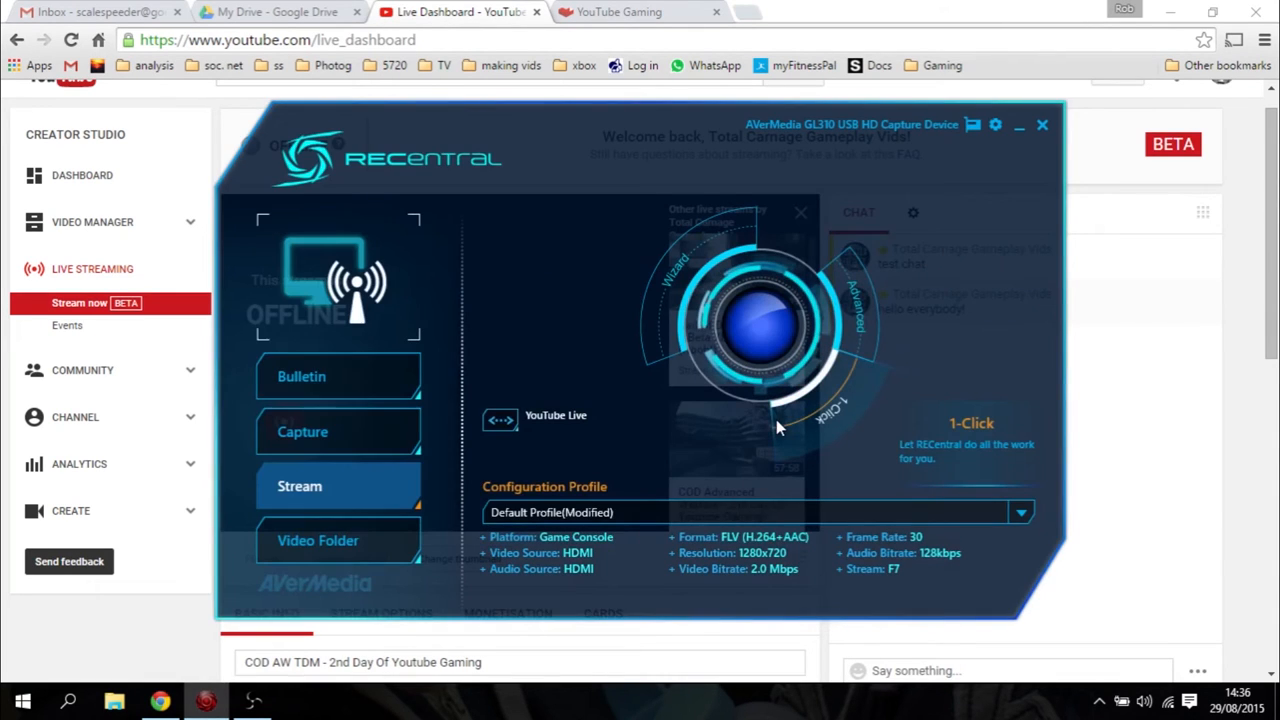
{"action": "mouse_move", "coordinate": [695, 460]}
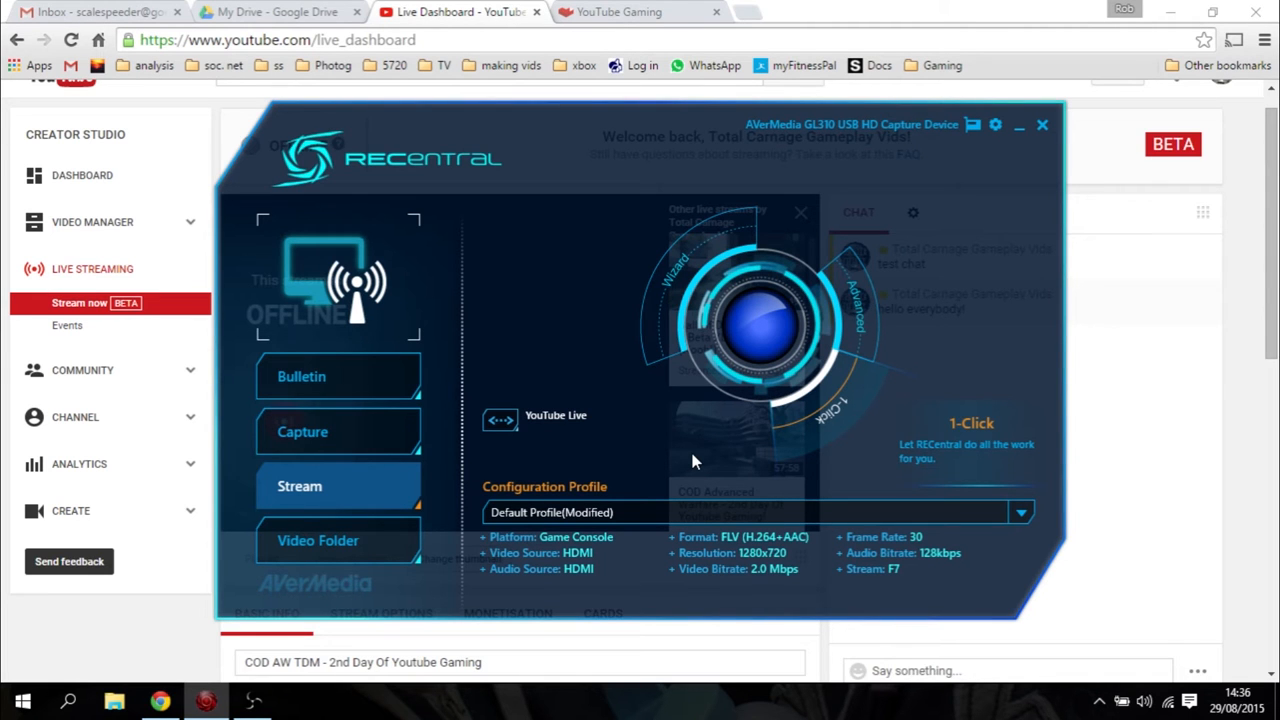
{"action": "mouse_move", "coordinate": [727, 424]}
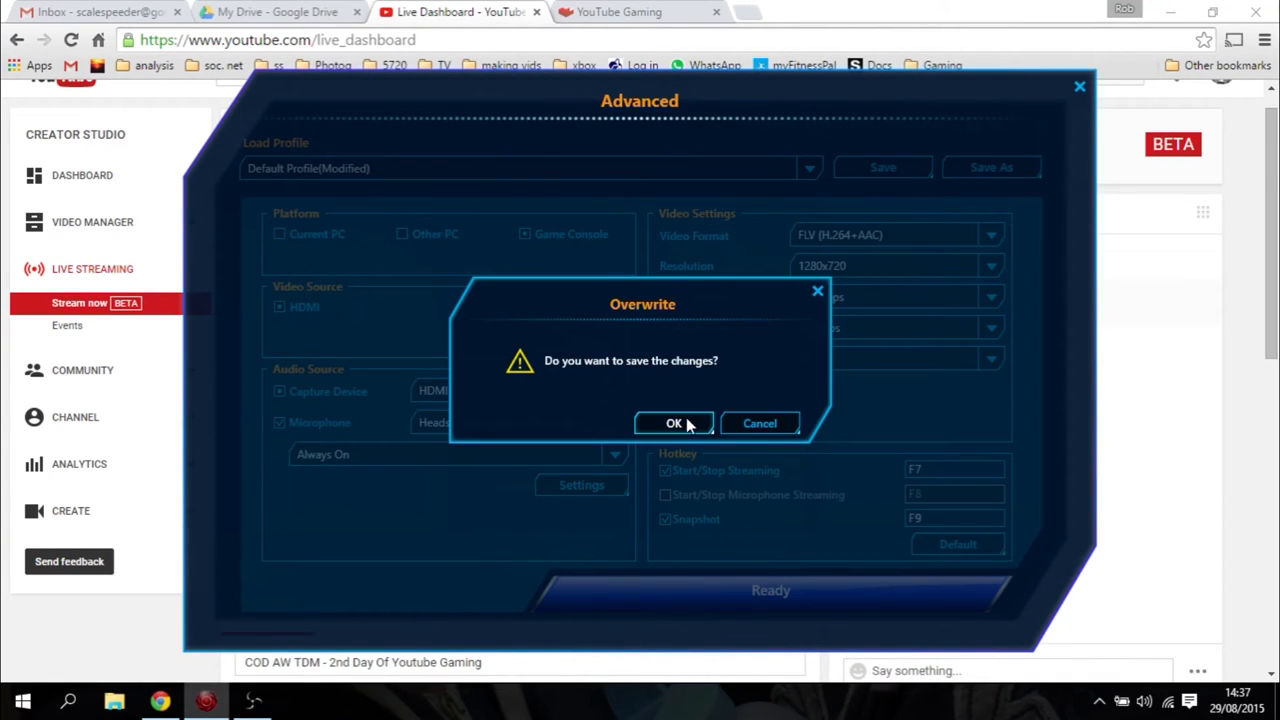
Overwrite the default profile and acknowledge the Profile Saved and Connection Status messages.
{"action": "left_click", "coordinate": [673, 423]}
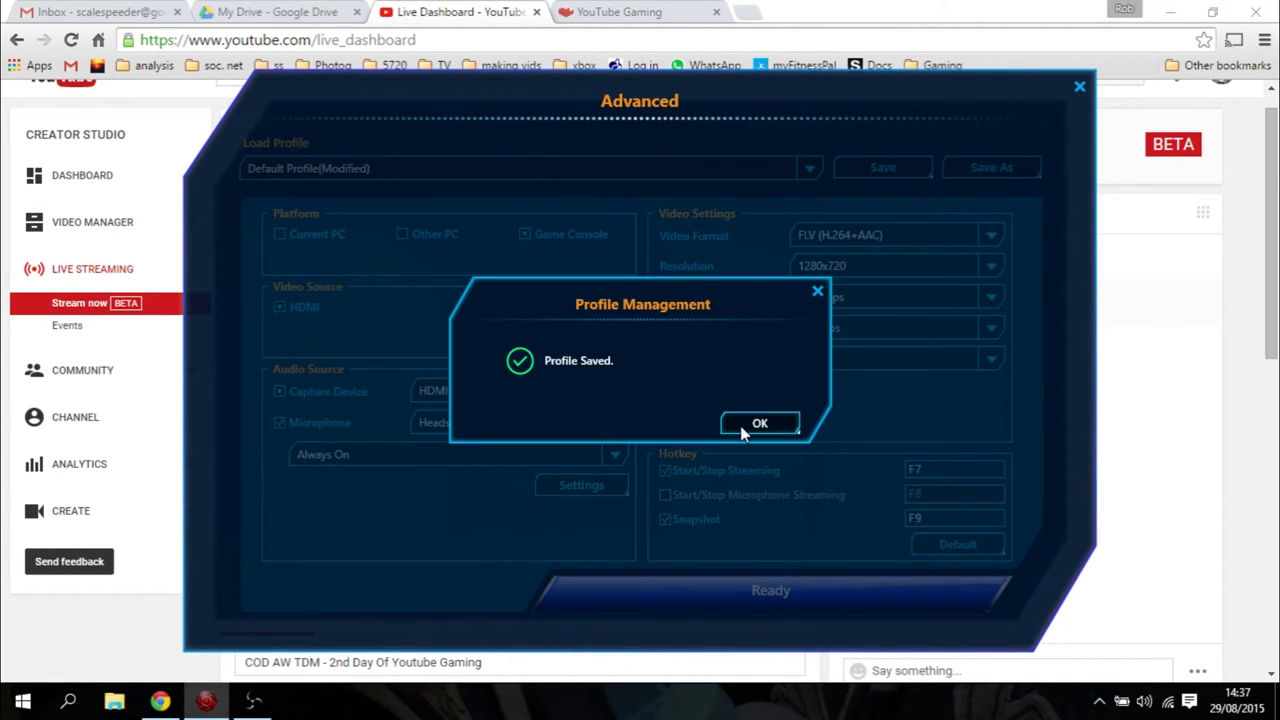
{"action": "left_click", "coordinate": [759, 423]}
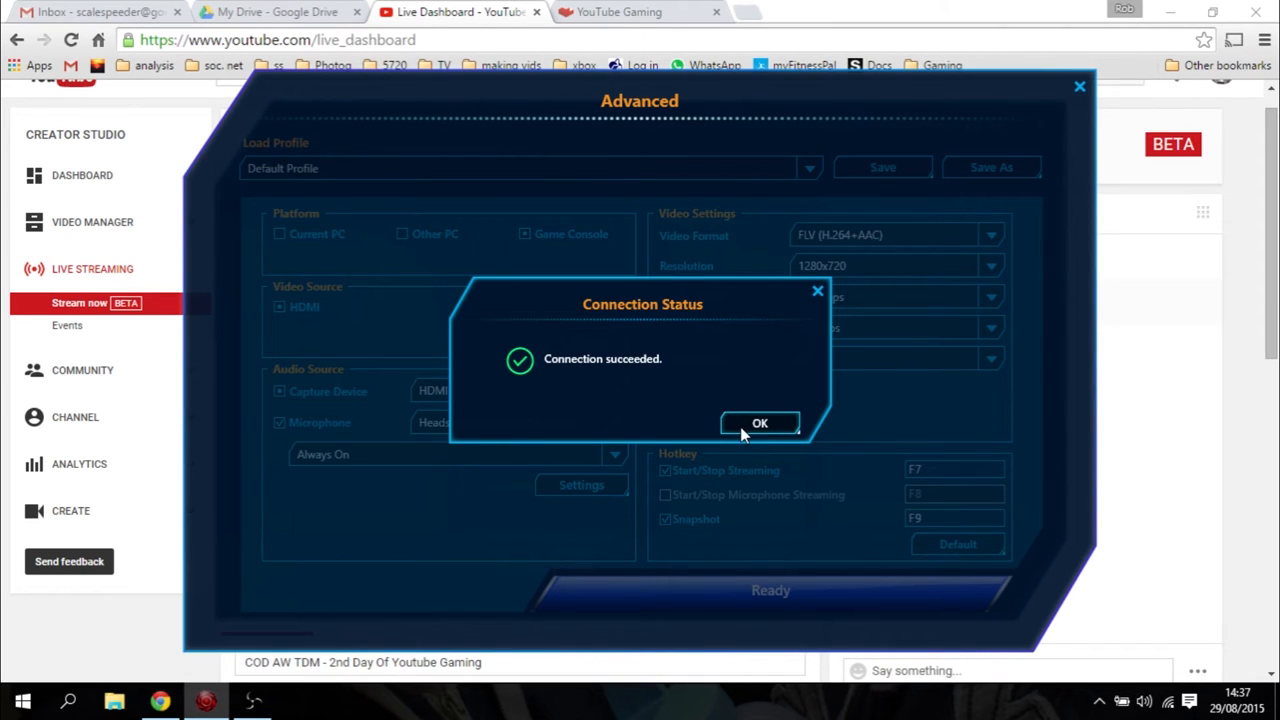
{"action": "left_click", "coordinate": [759, 423]}
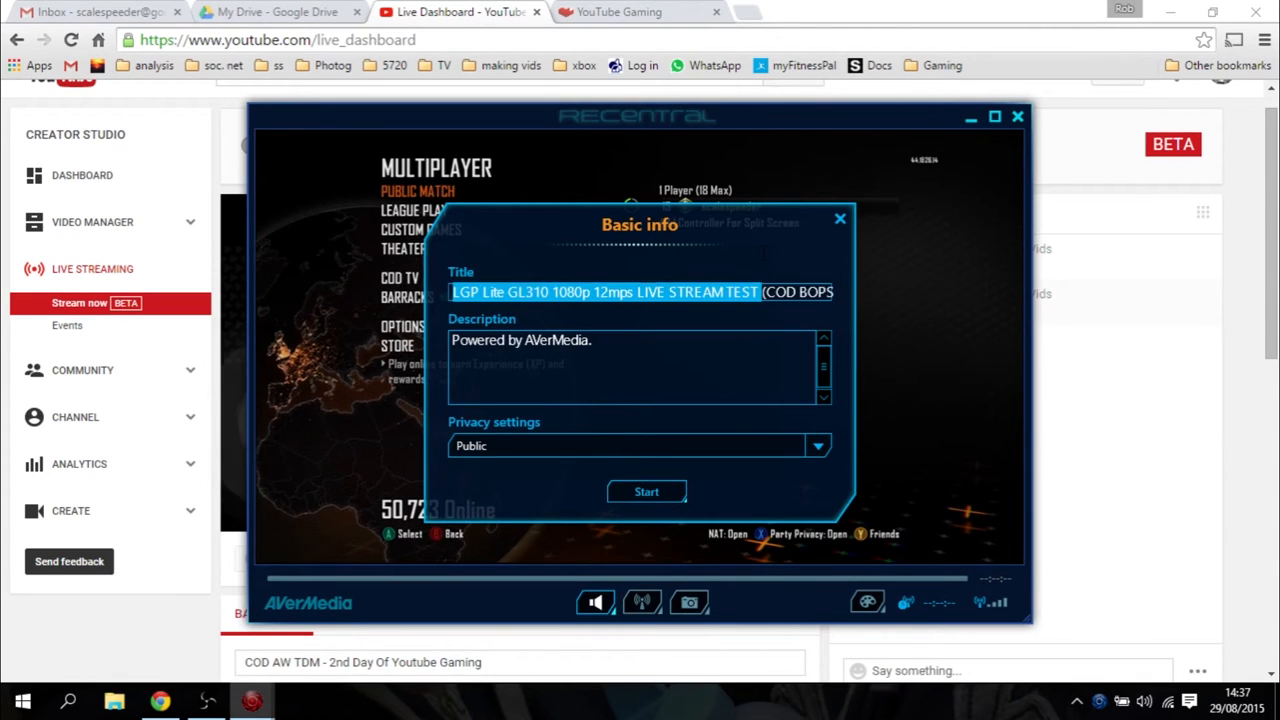
Title the public broadcast 'Test stream' and start streaming.
{"action": "type", "text": "Test stream"}
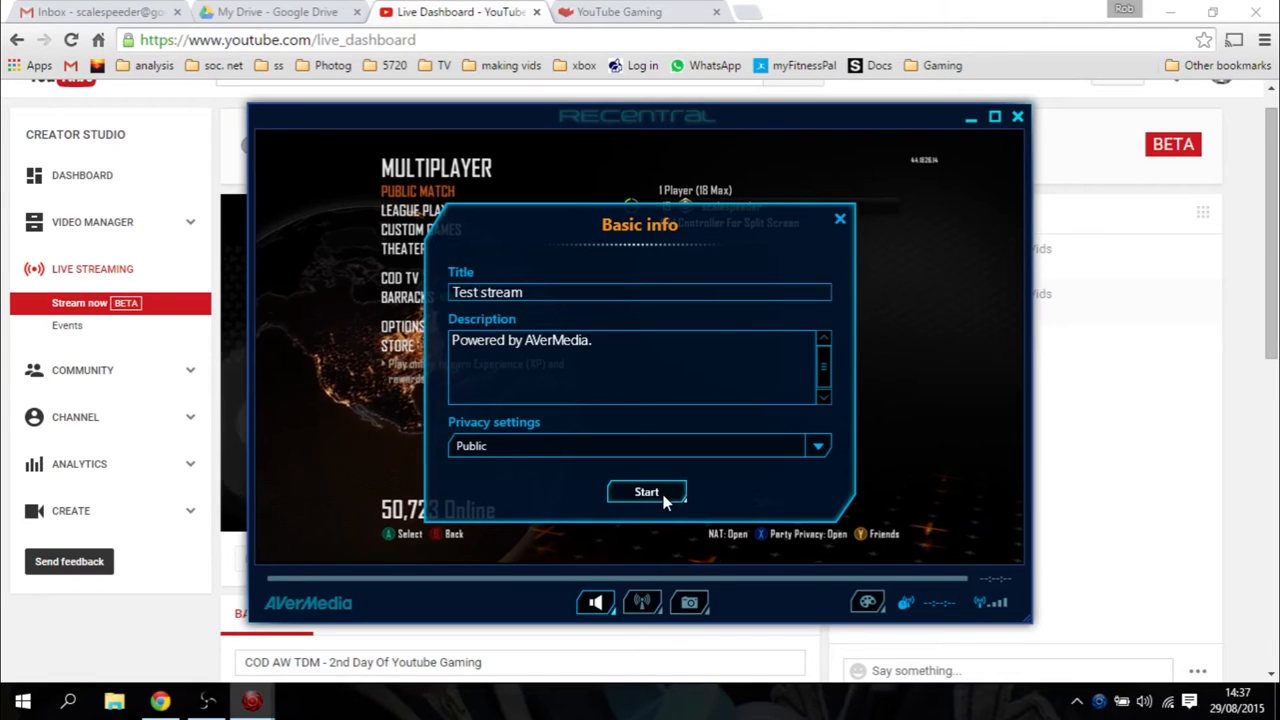
{"action": "left_click", "coordinate": [646, 491]}
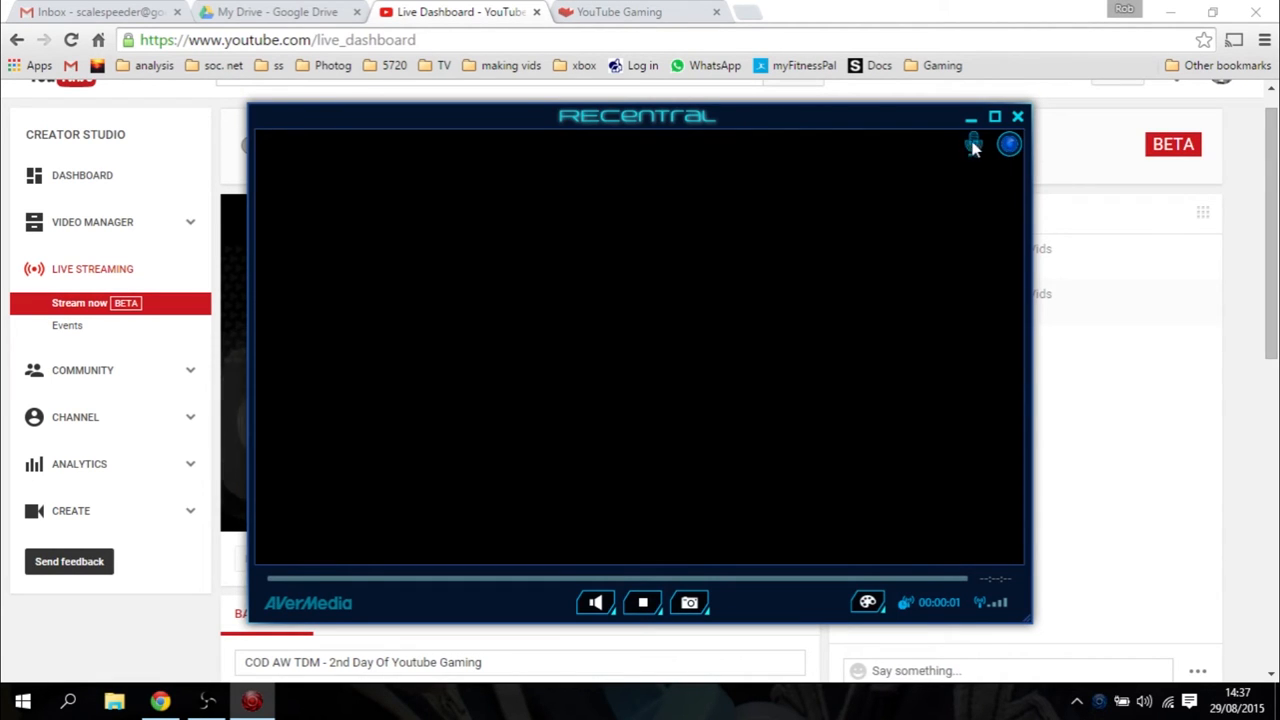
{"action": "mouse_move", "coordinate": [975, 155]}
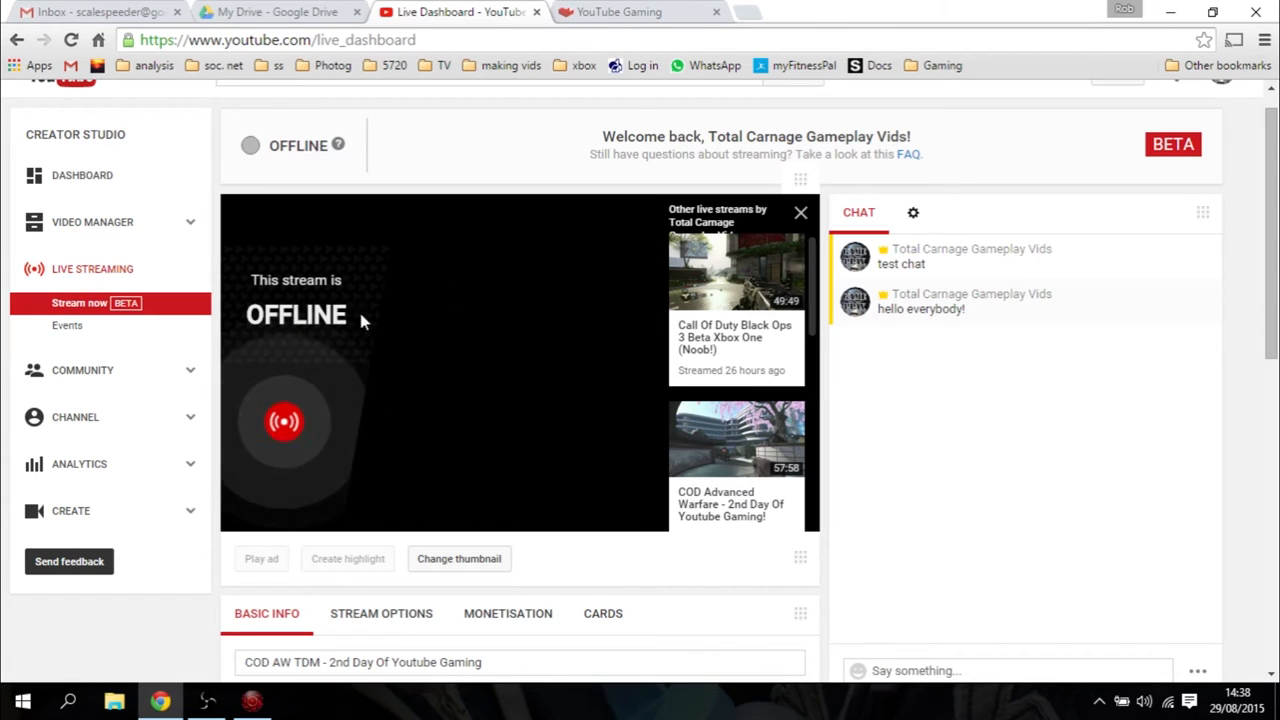
{"action": "mouse_move", "coordinate": [373, 380]}
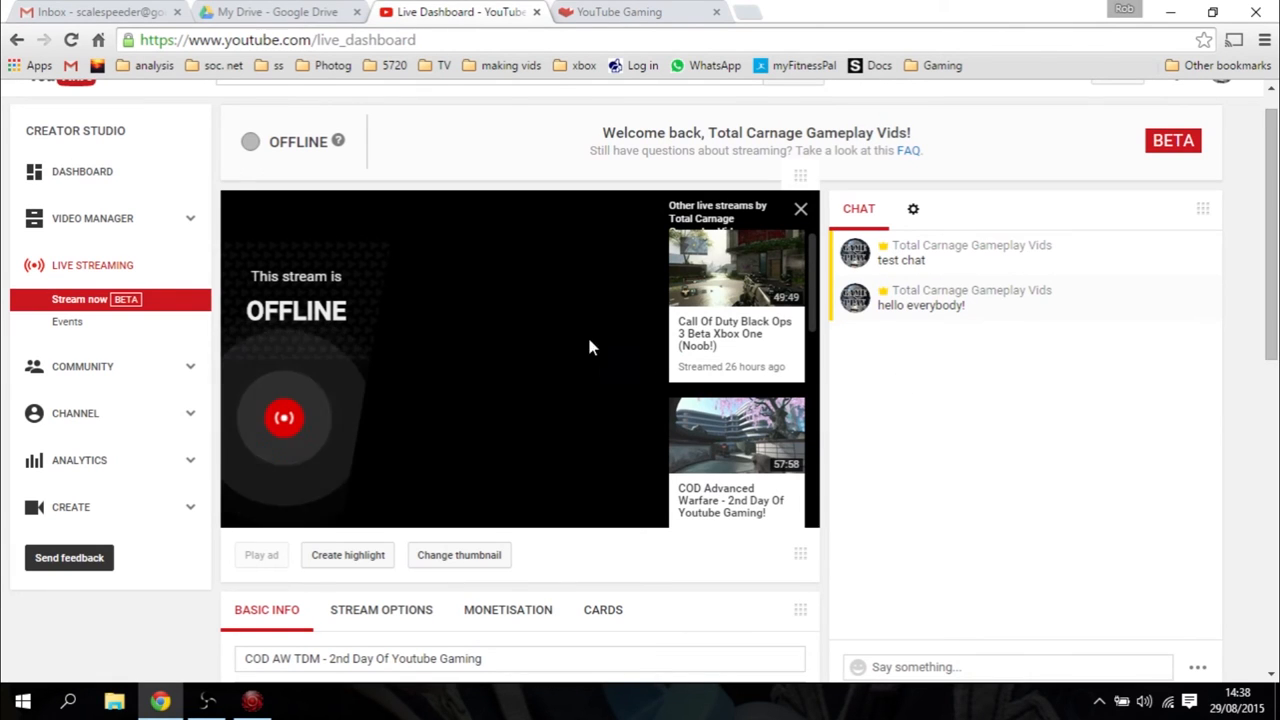
{"action": "mouse_move", "coordinate": [515, 280]}
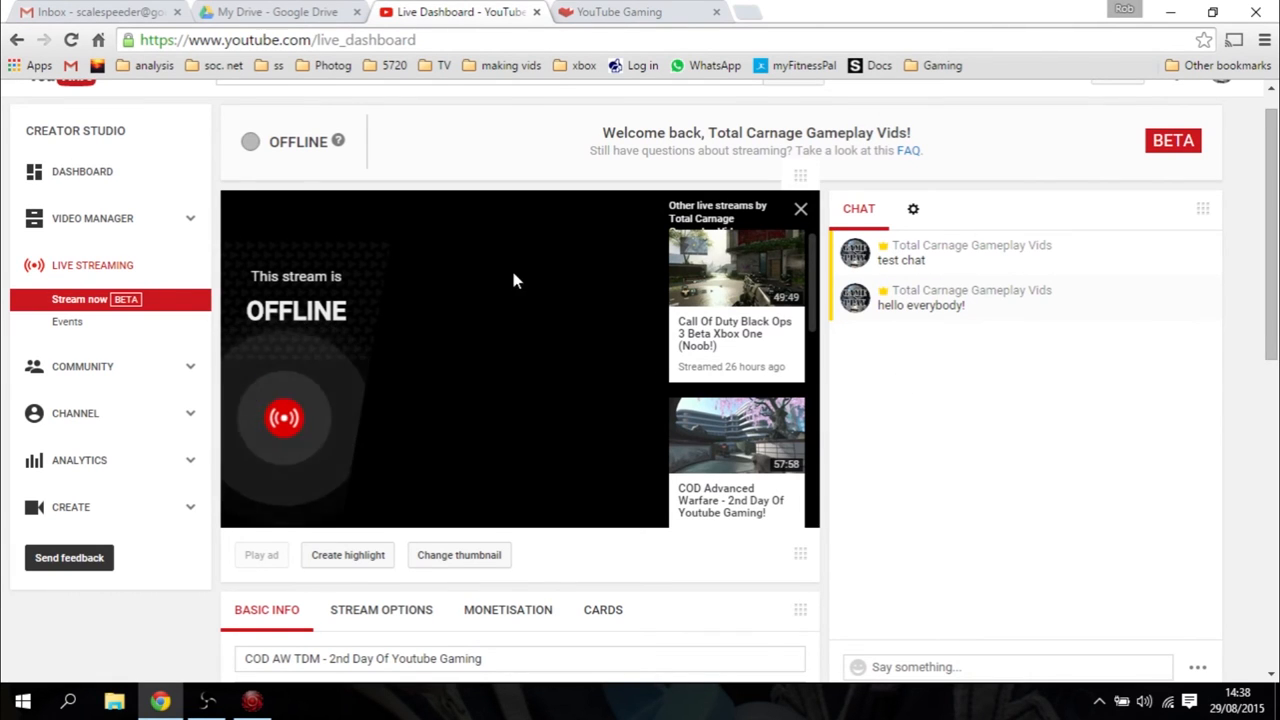
{"action": "mouse_move", "coordinate": [1087, 336]}
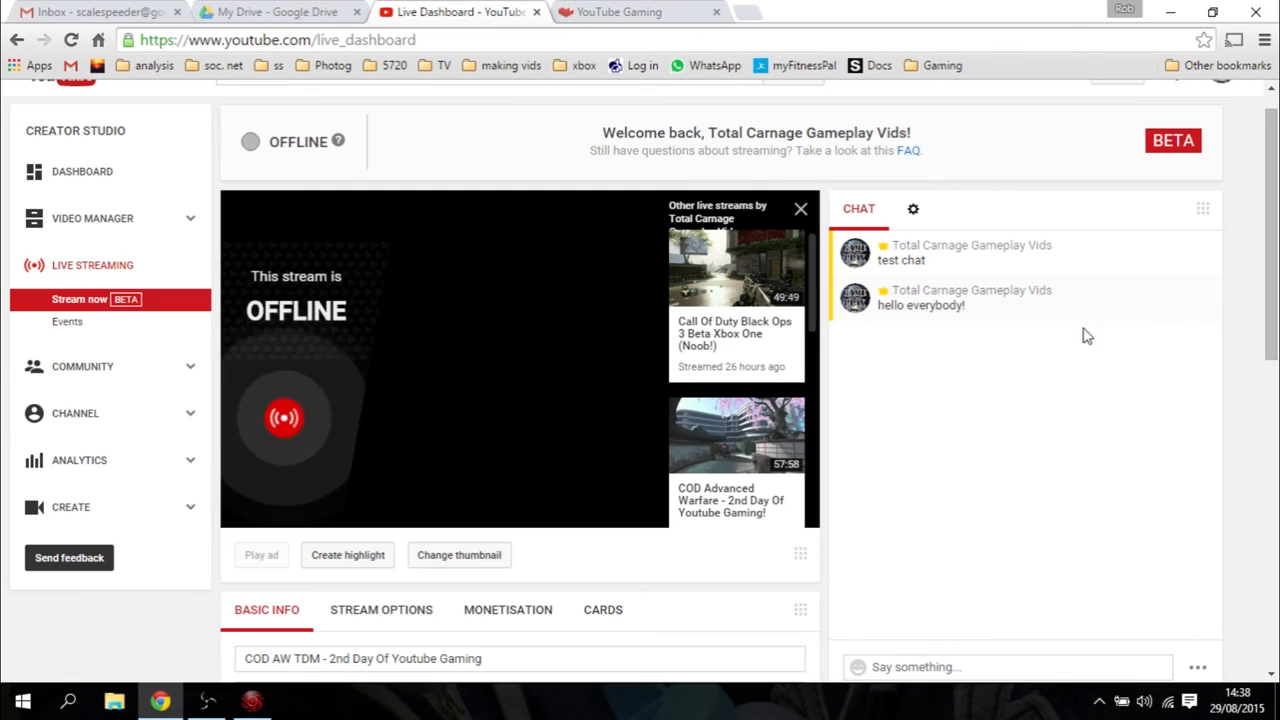
{"action": "scroll", "scroll_direction": "down", "scroll_amount": 3}
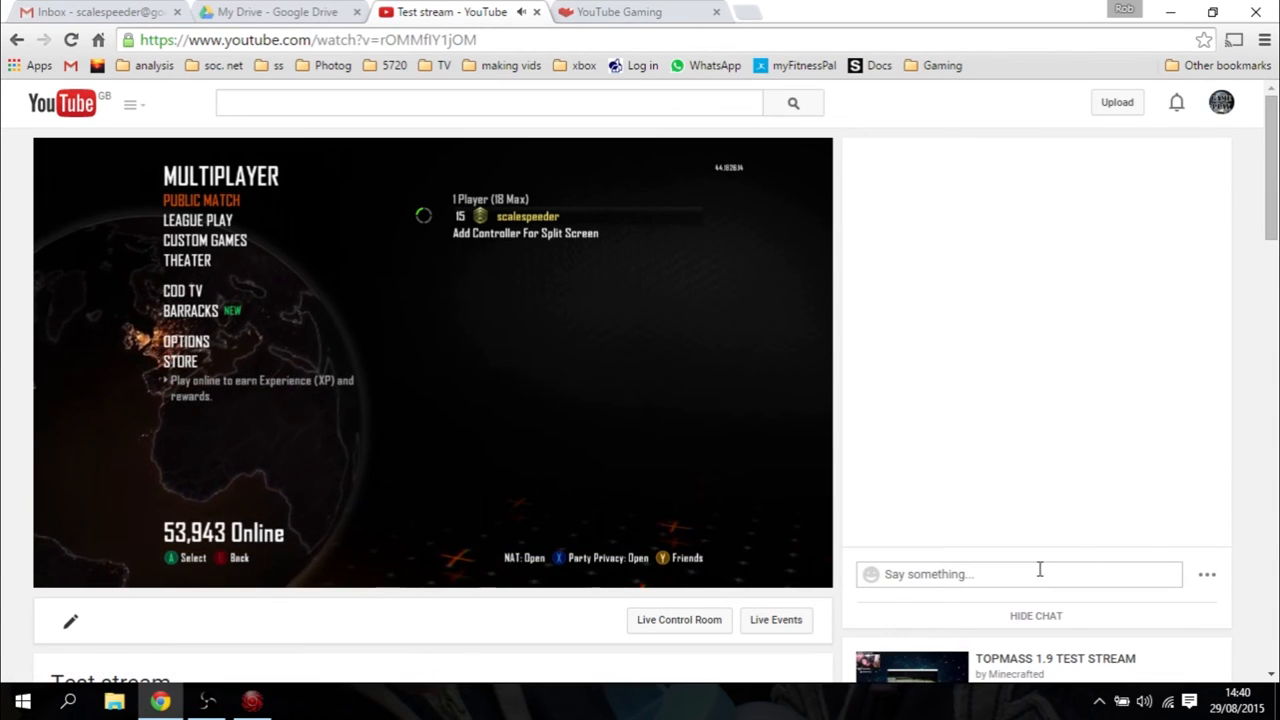
Post 'Hello everybody!' in the Test stream live chat, then close the watch page.
{"action": "left_click", "coordinate": [1018, 573]}
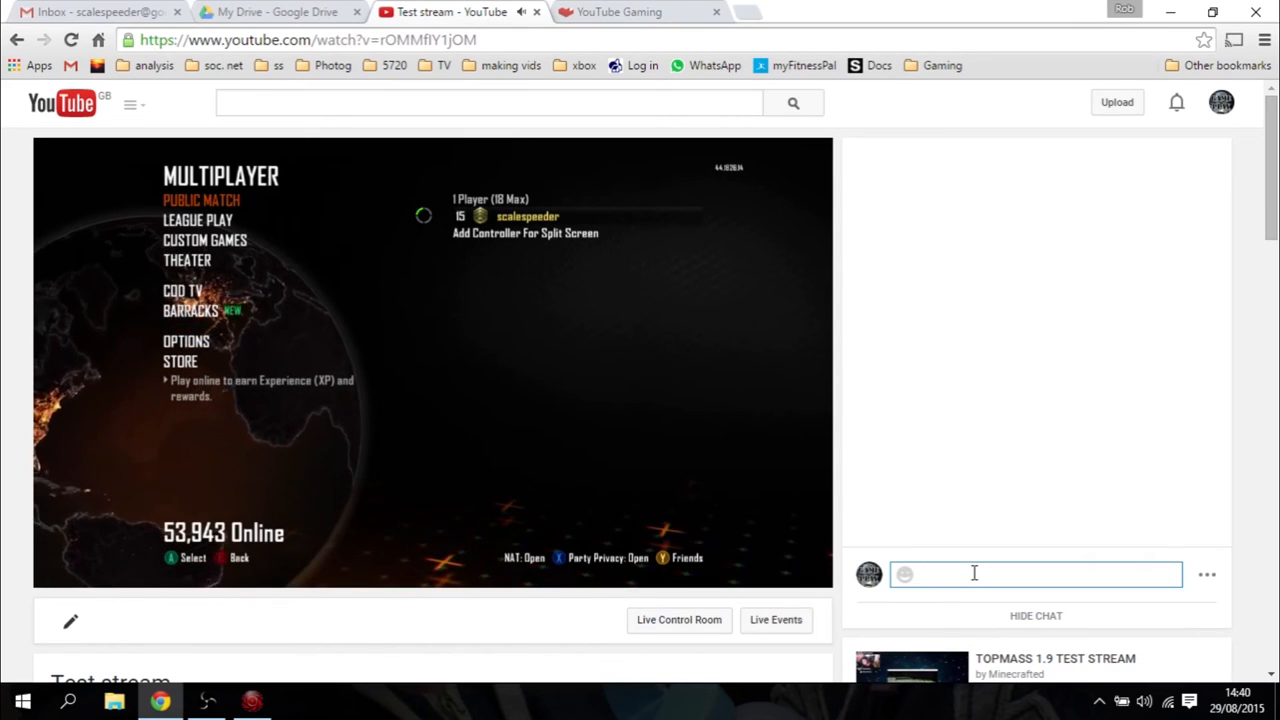
{"action": "type", "text": "Hello"}
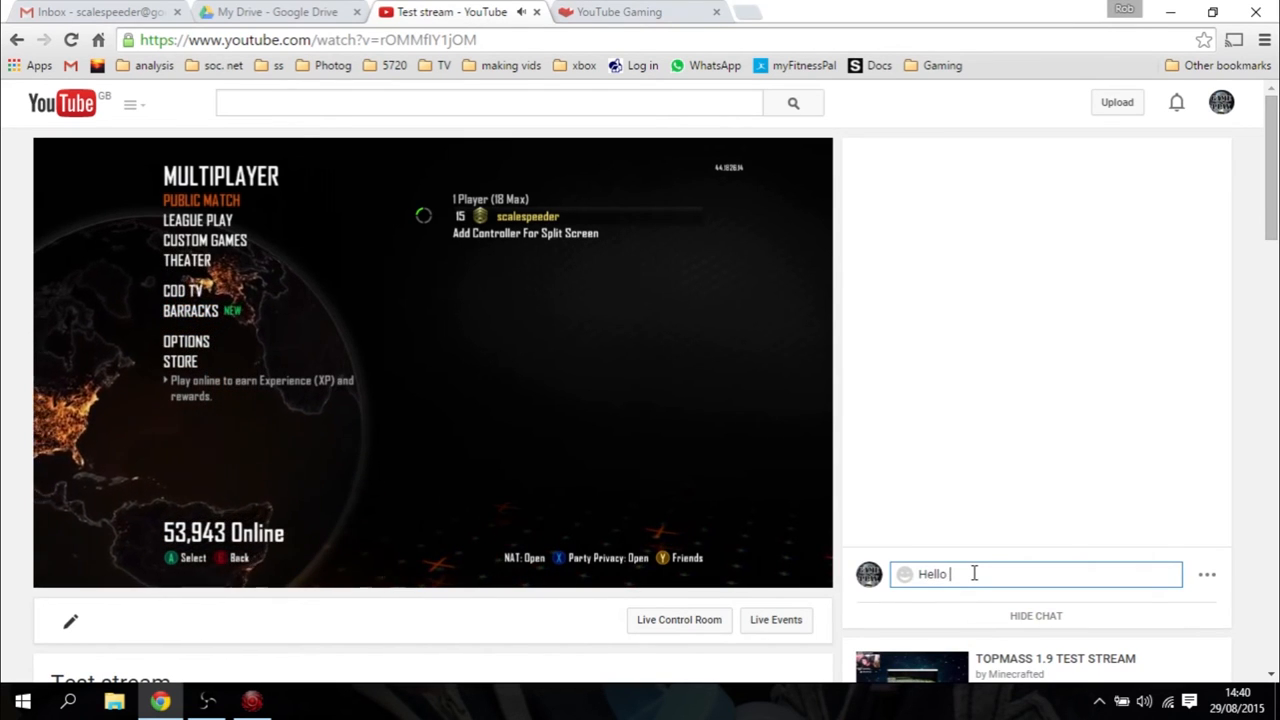
{"action": "type", "text": "everyb"}
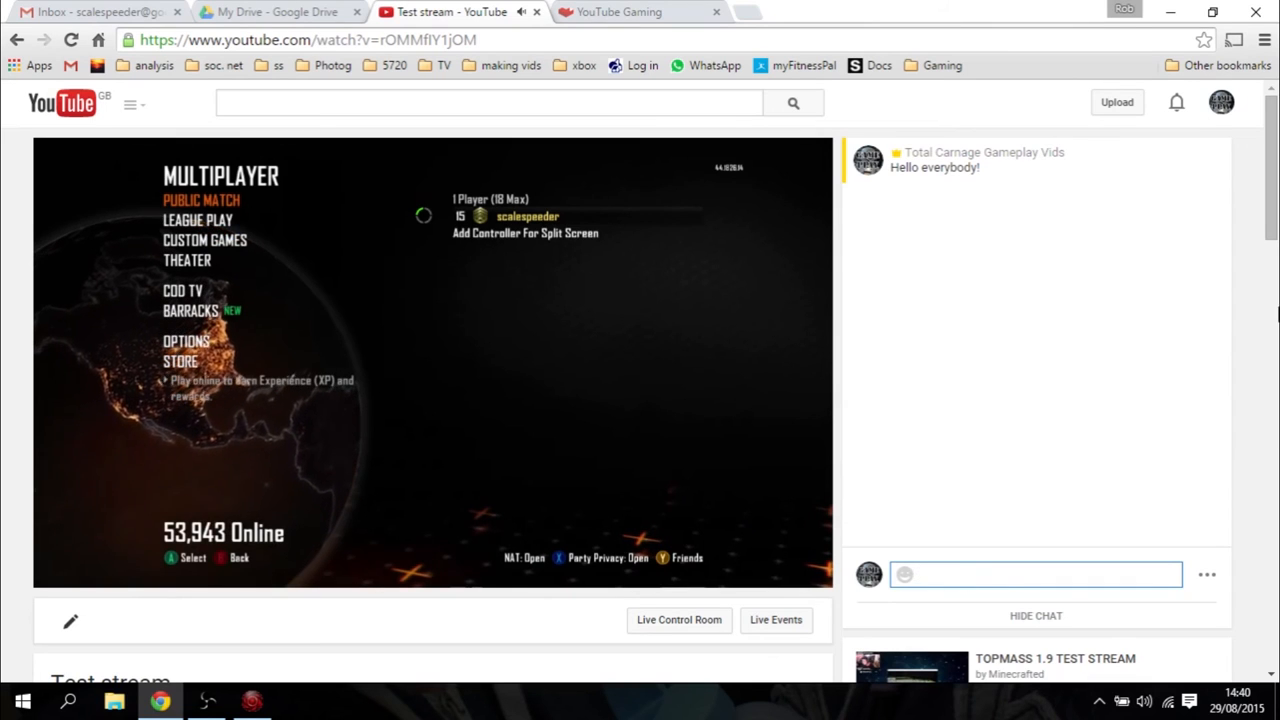
{"action": "scroll", "scroll_direction": "down", "scroll_amount": 3}
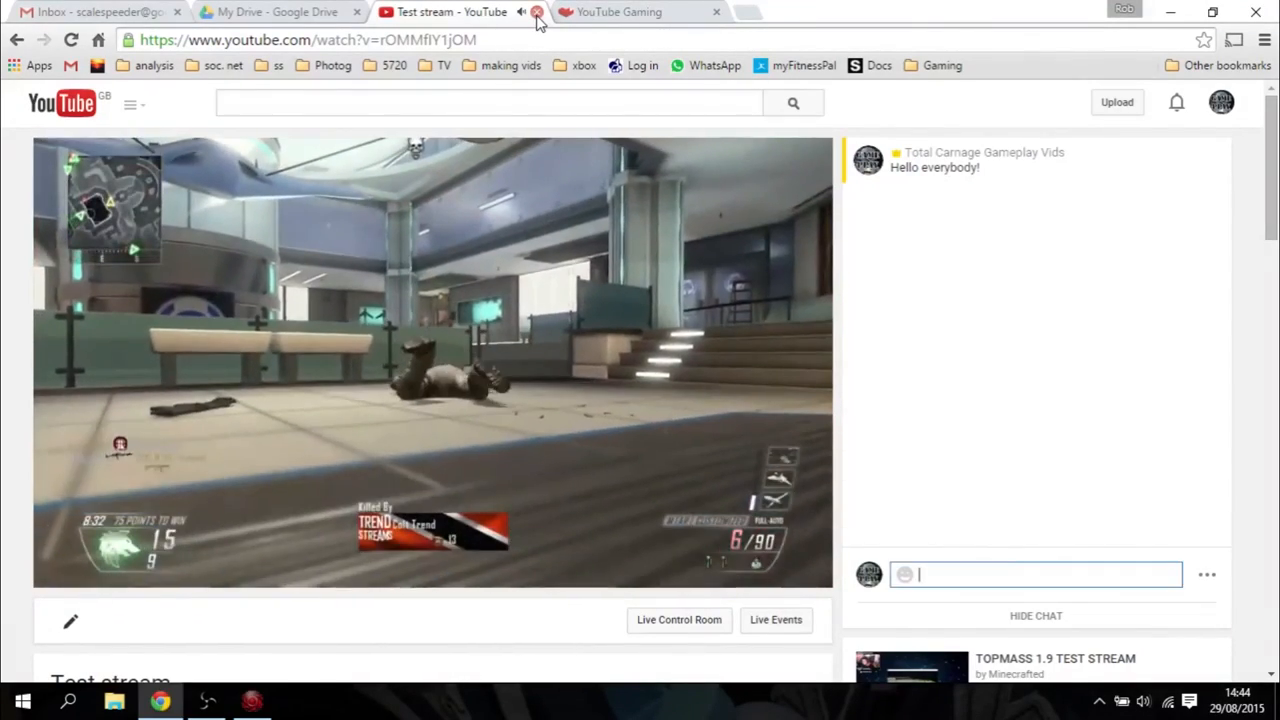
{"action": "left_click", "coordinate": [537, 12]}
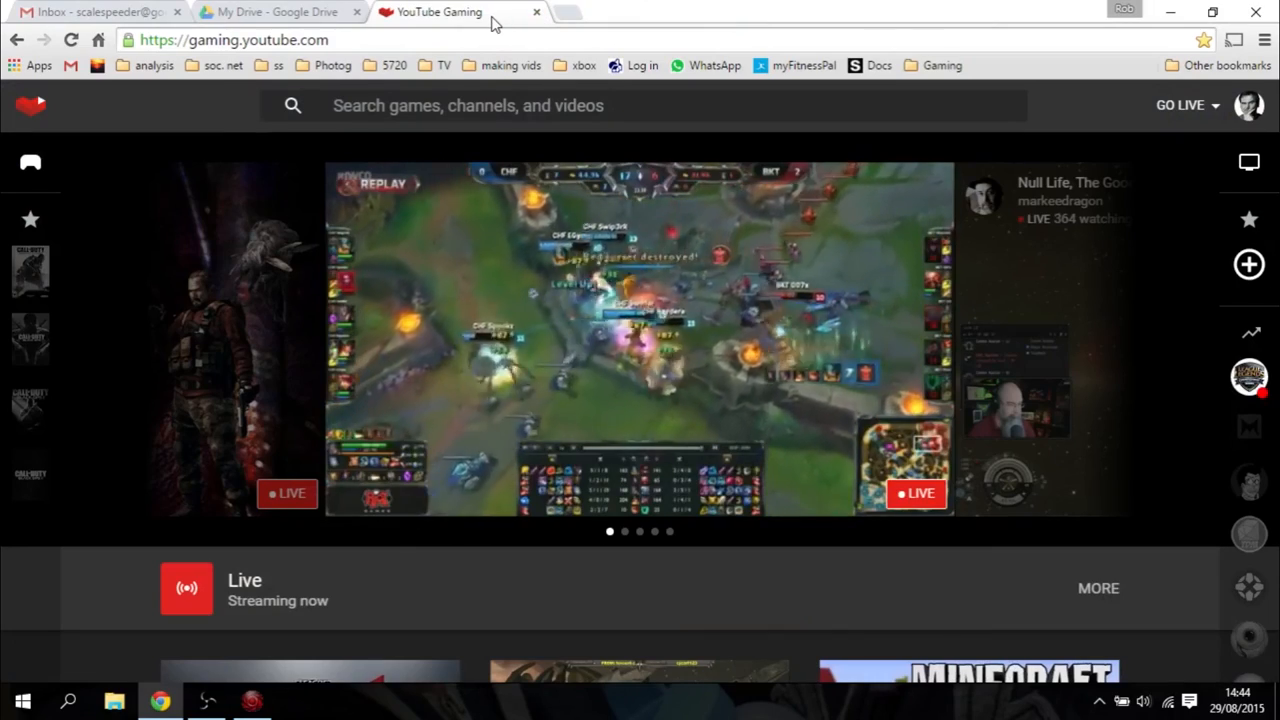